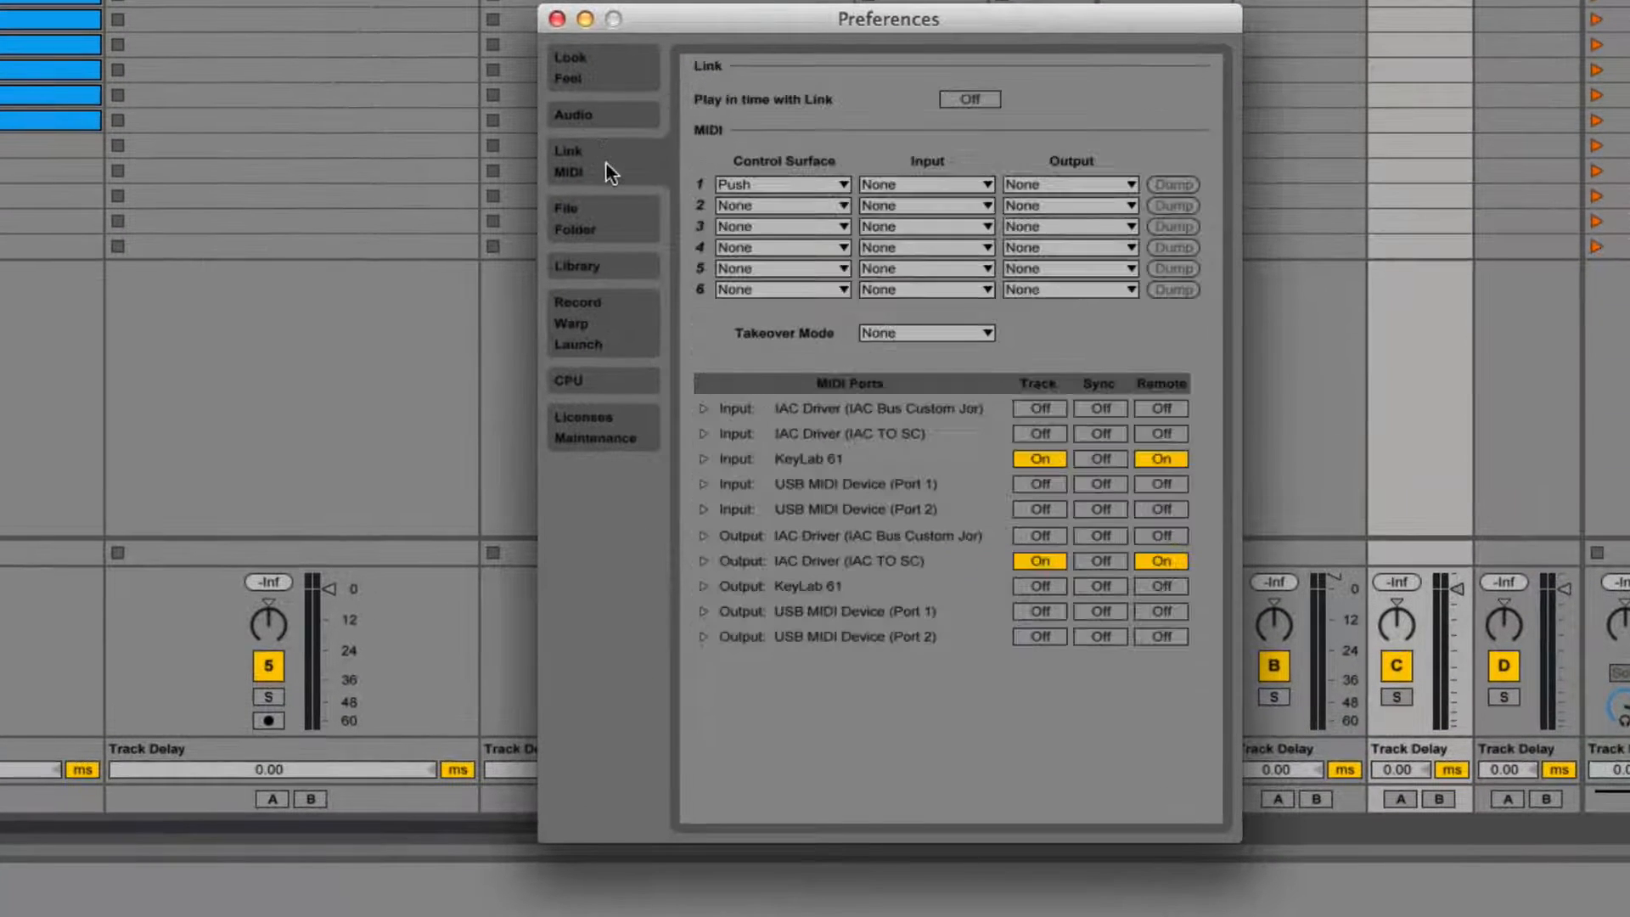
- Choose Oxygen8v2 as the control surface for slot 1 and close Preferences
left_click(779, 184)
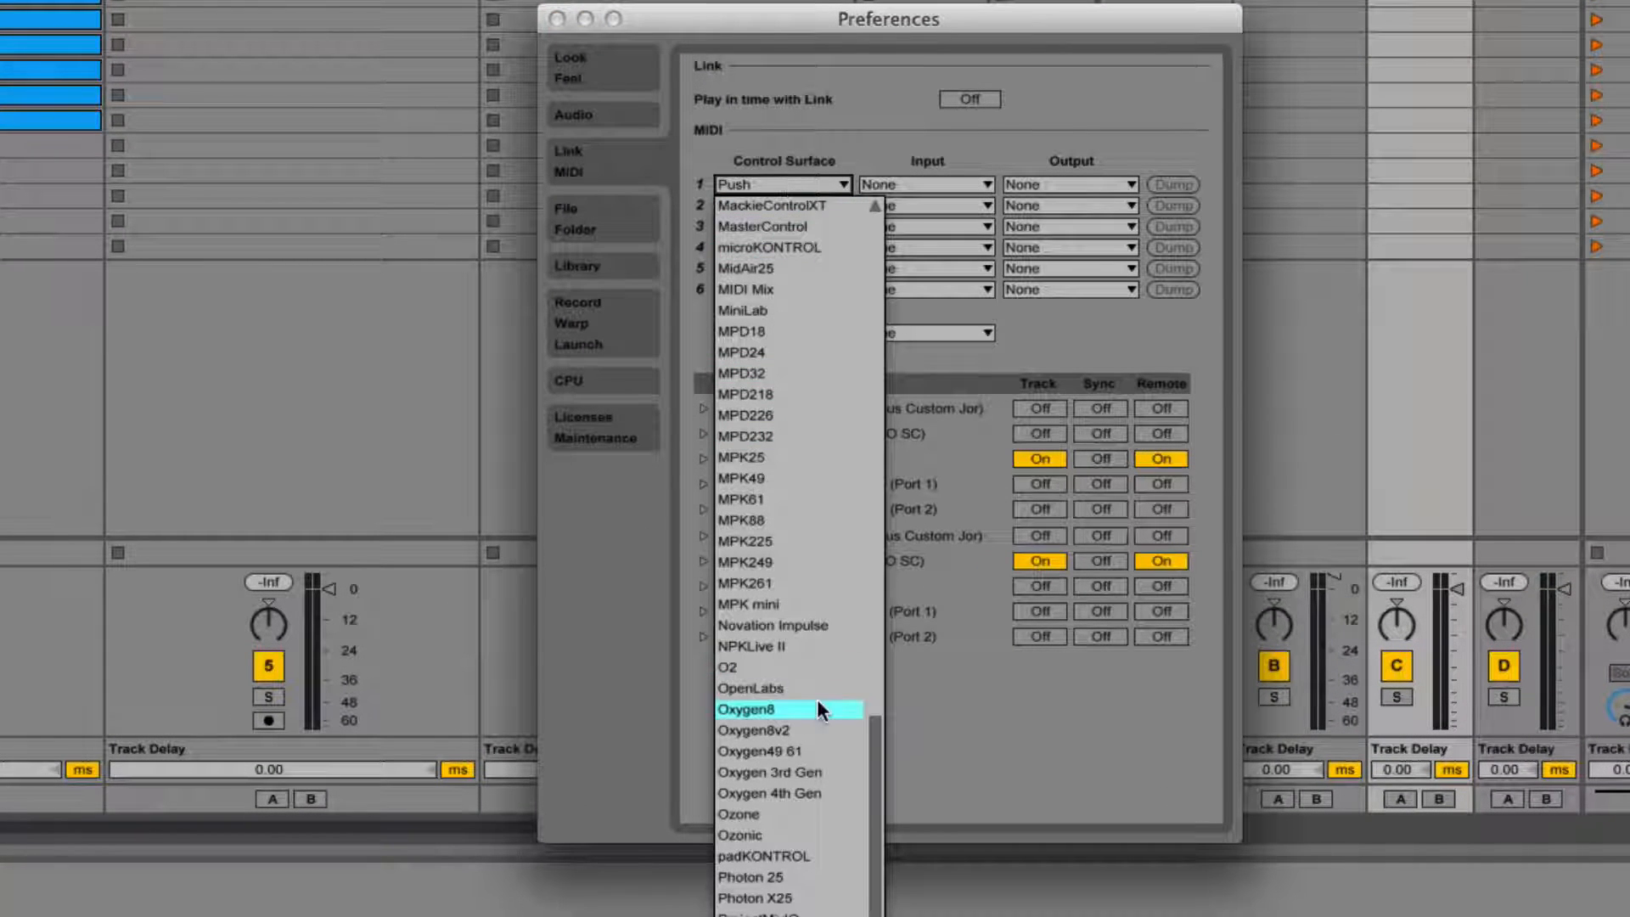
mouse_move(788, 667)
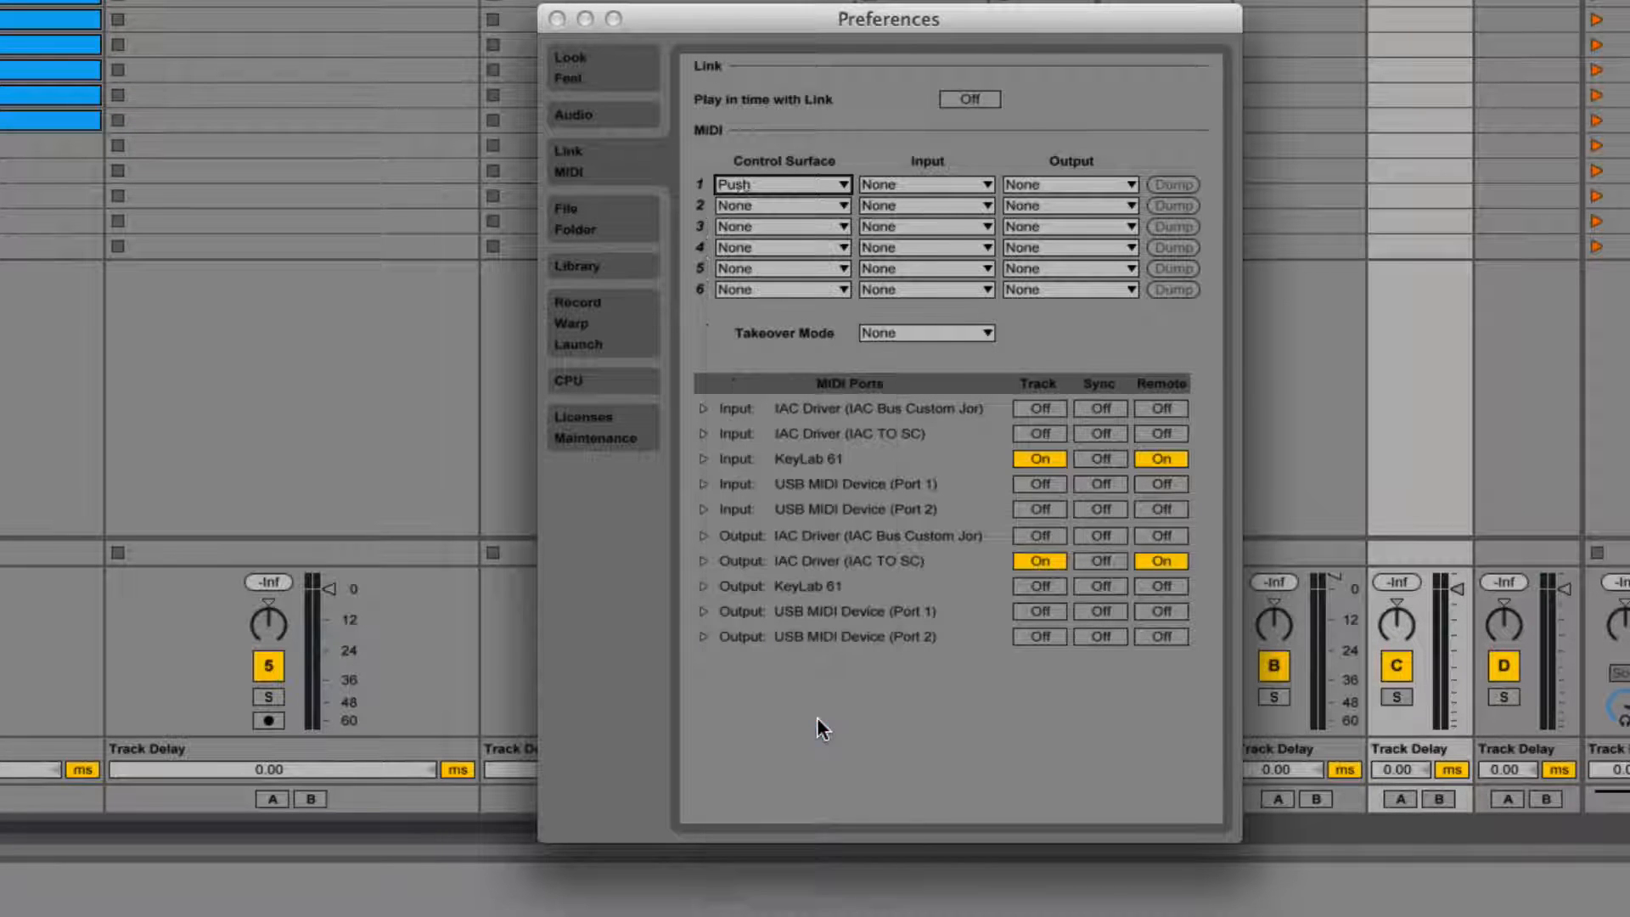
left_click(781, 184)
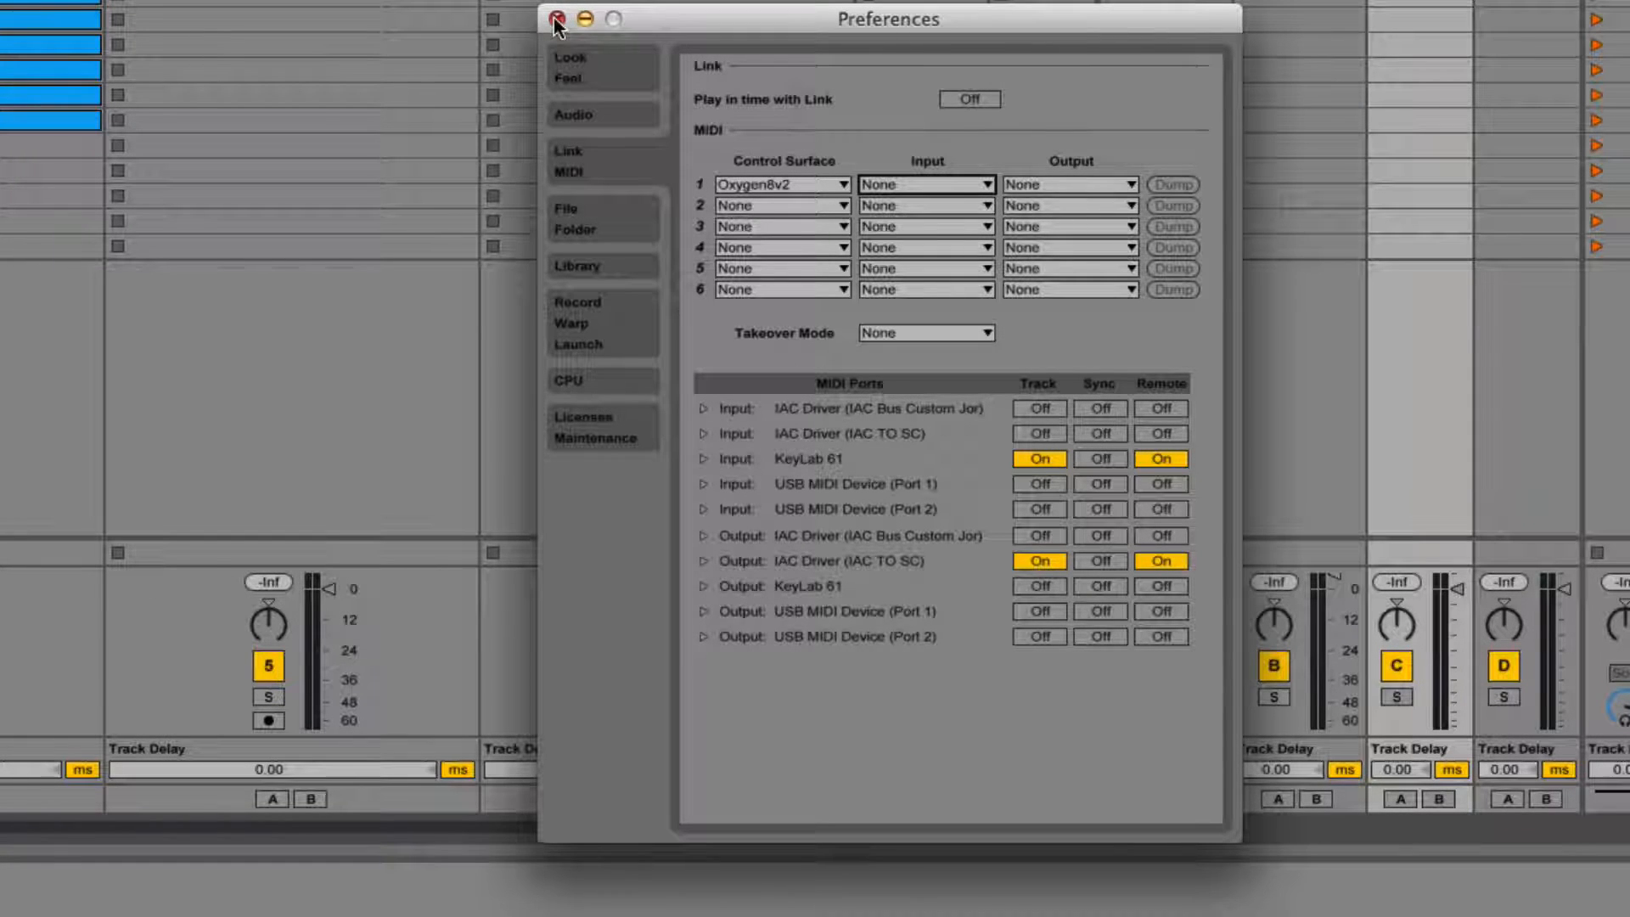
left_click(555, 19)
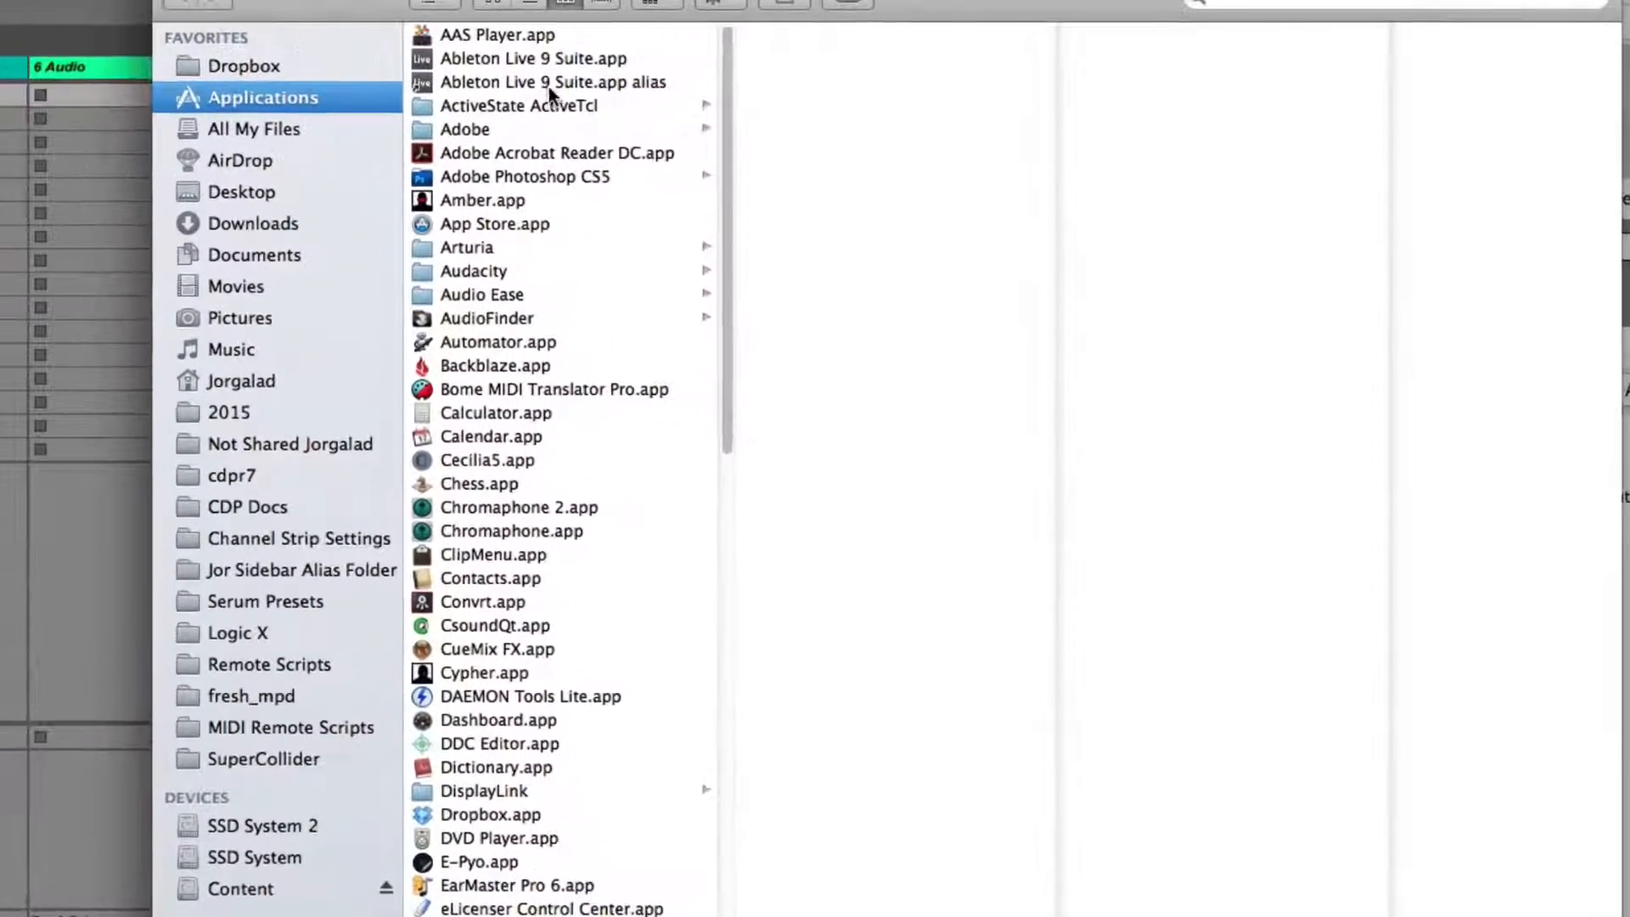
- Show Ableton Live 9 Suite.app's package contents and browse to App-Resources > MIDI Remote Scripts
right_click(533, 58)
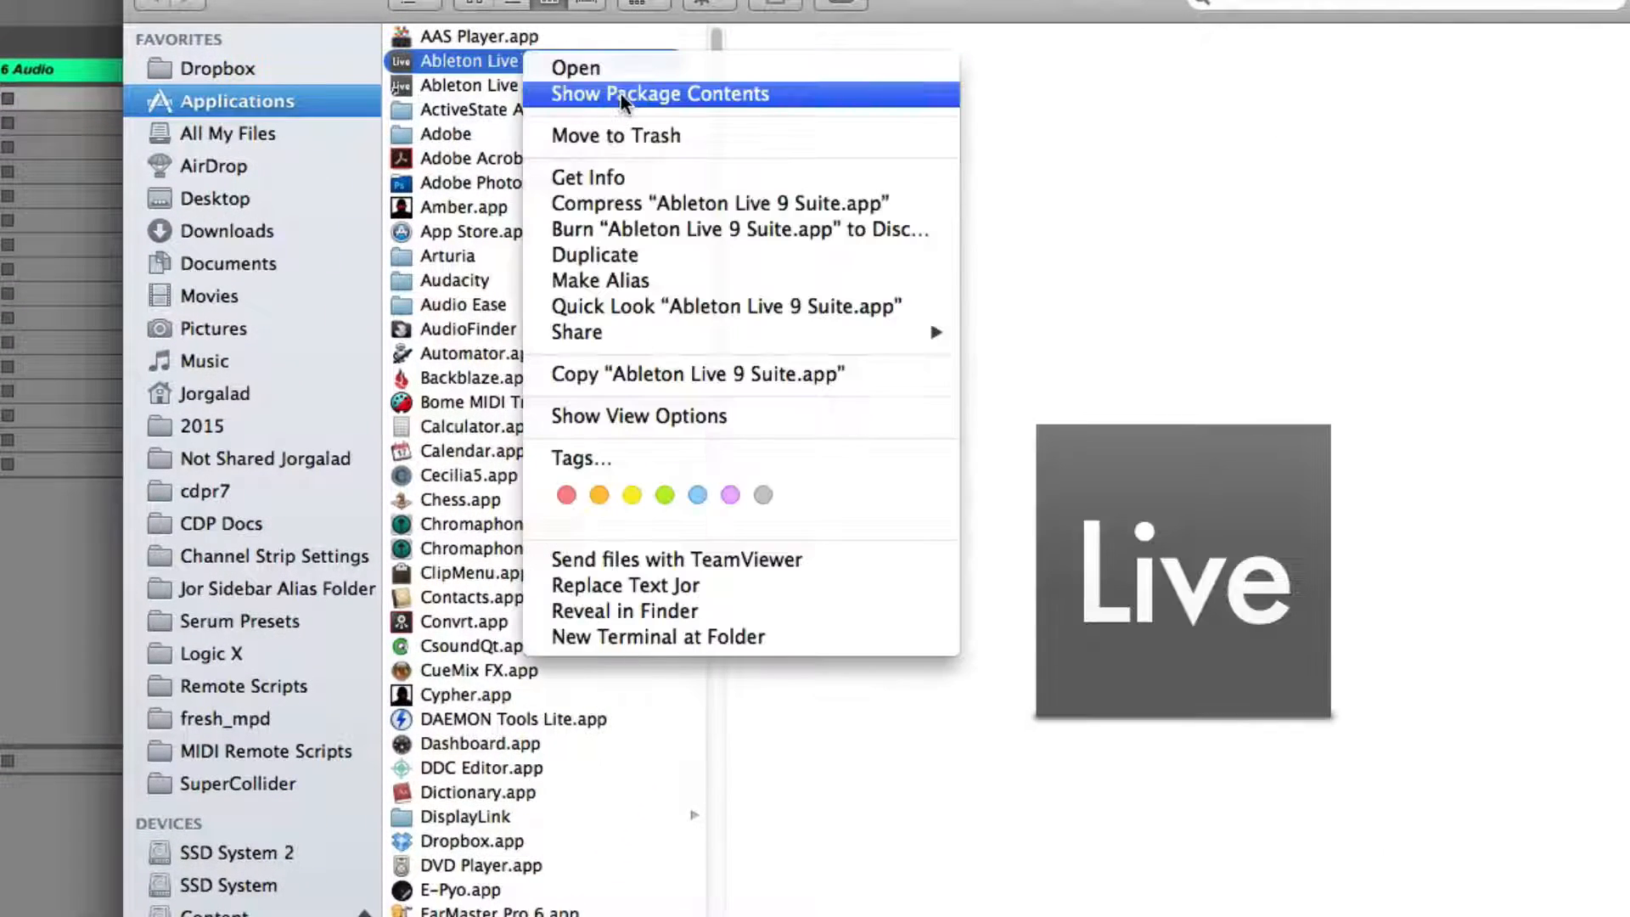
left_click(658, 94)
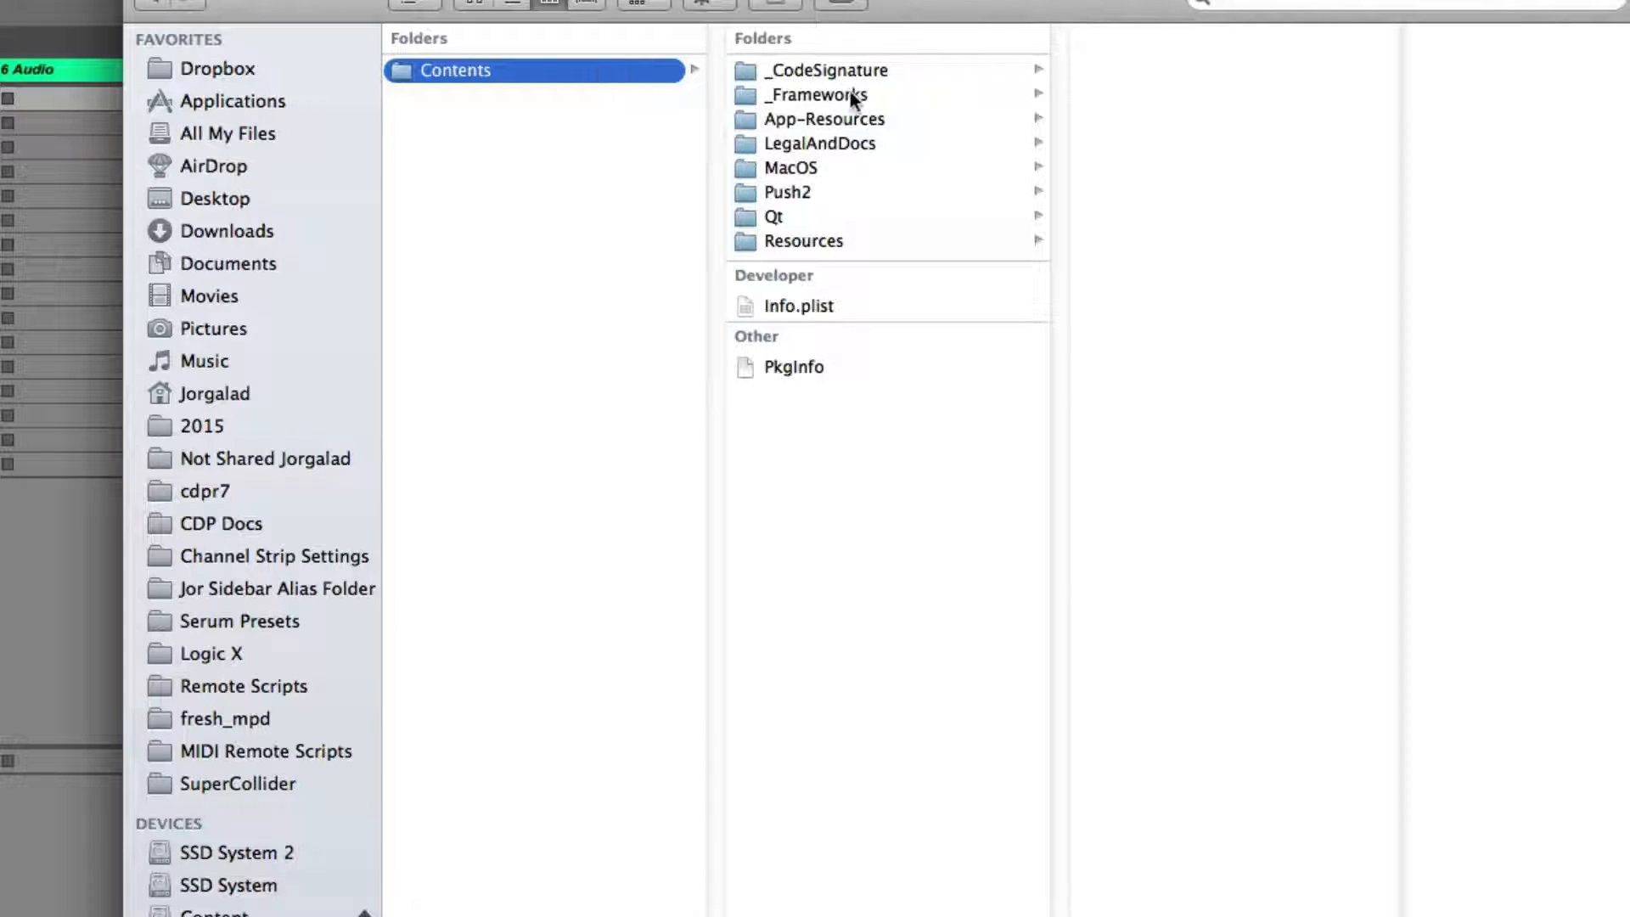
left_click(824, 119)
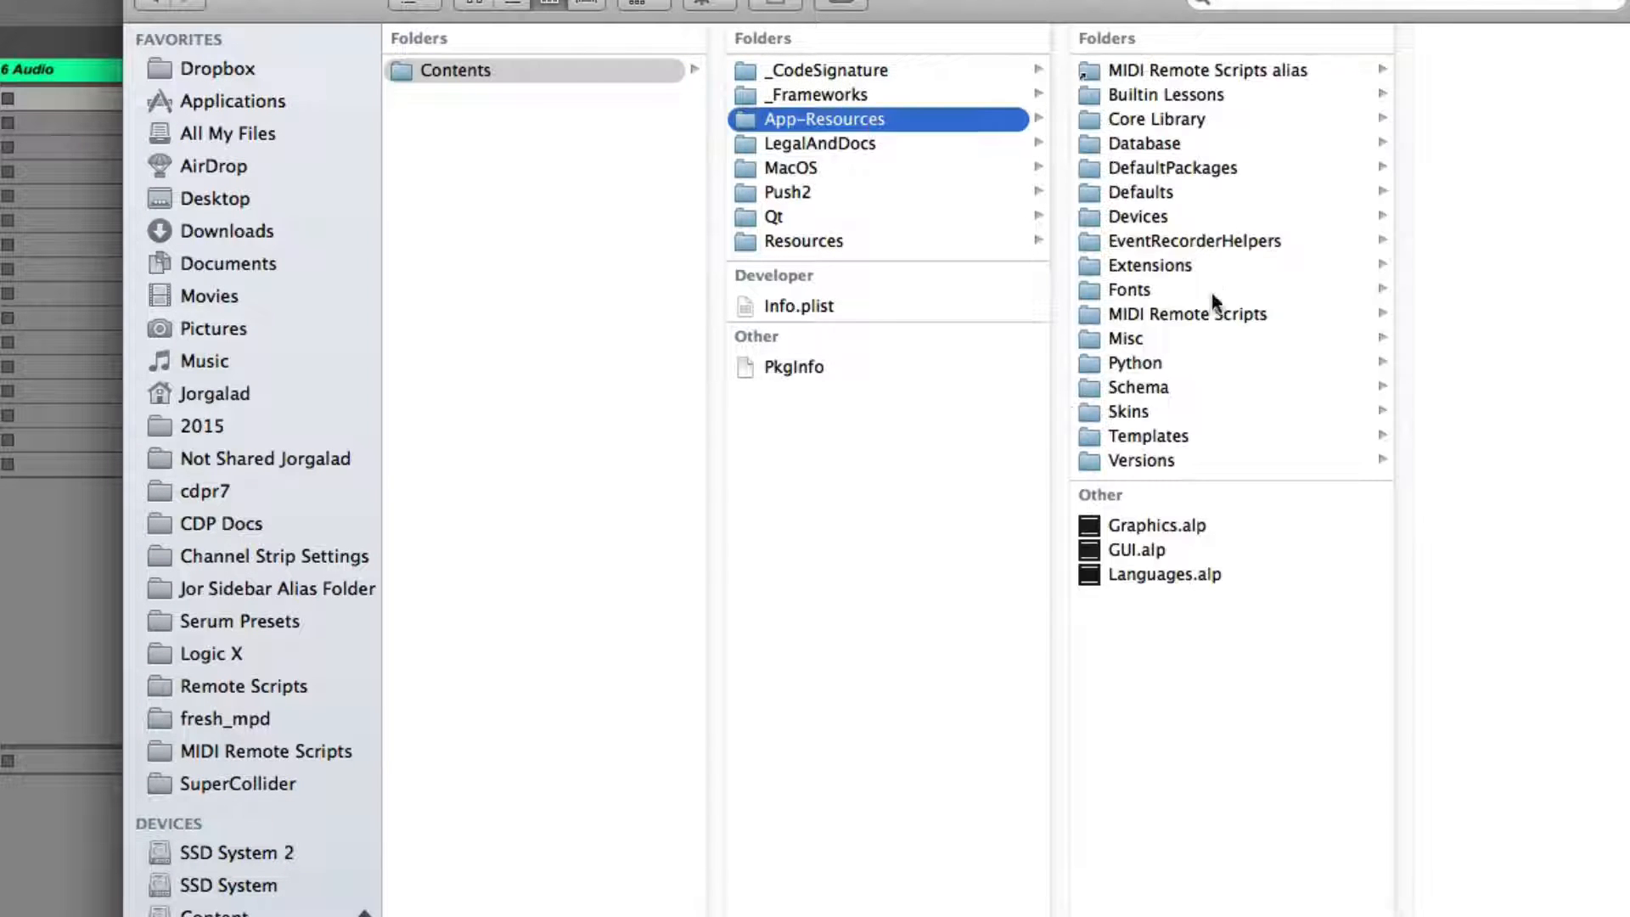
left_click(1190, 312)
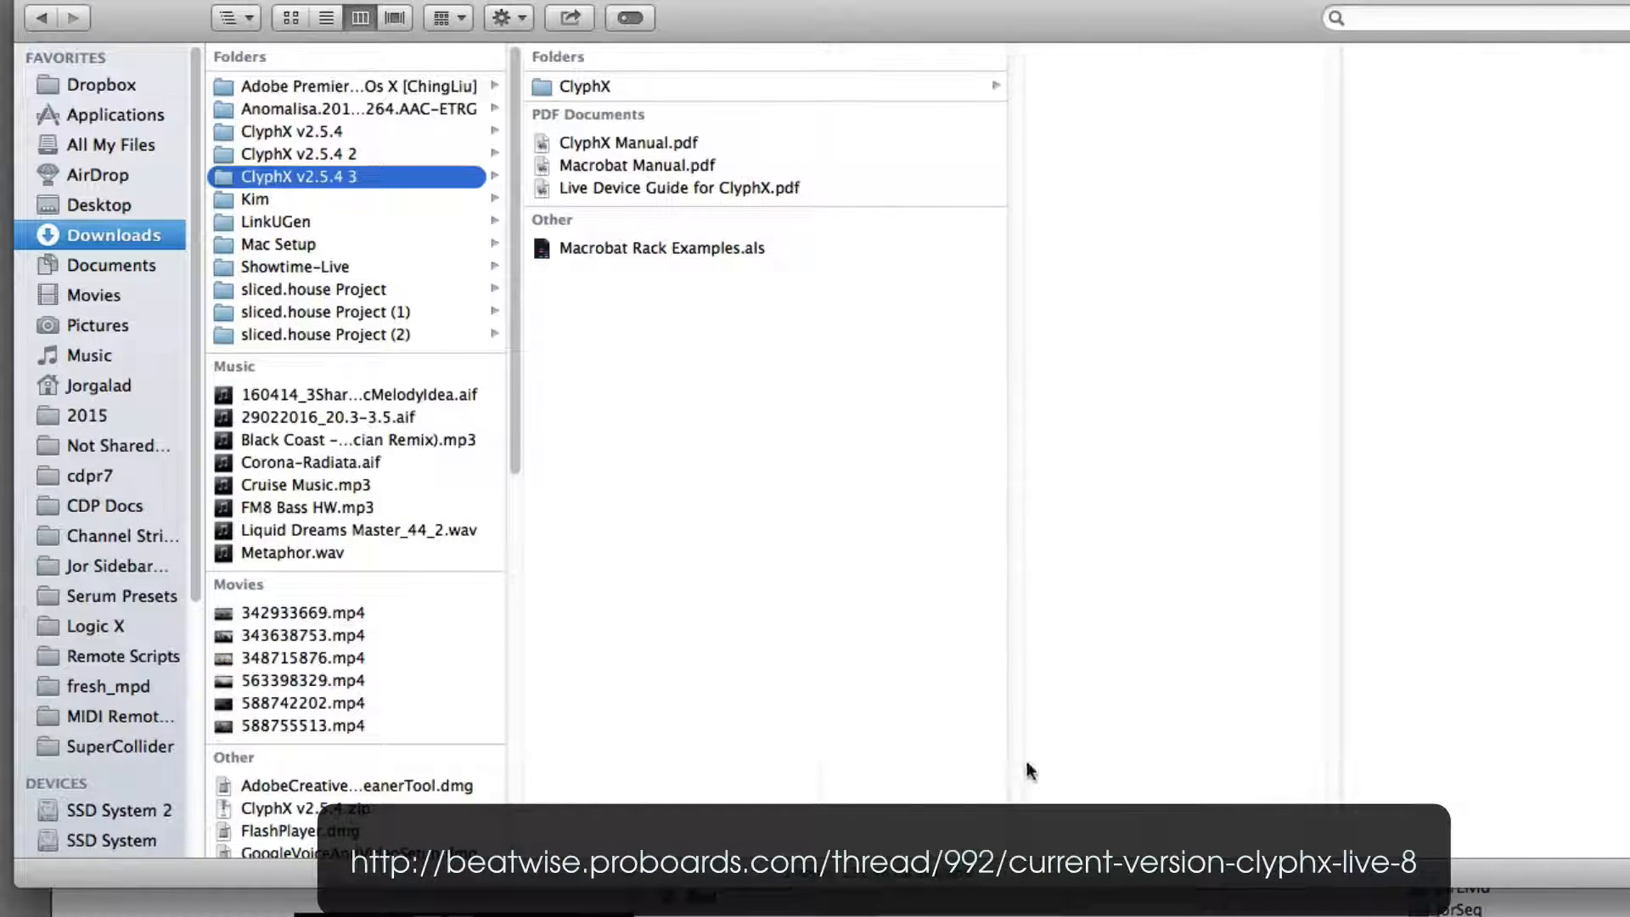
- Preview ClyphX Manual.pdf, then open ClyphXTriggers.py from the ClyphX folder
left_click(626, 143)
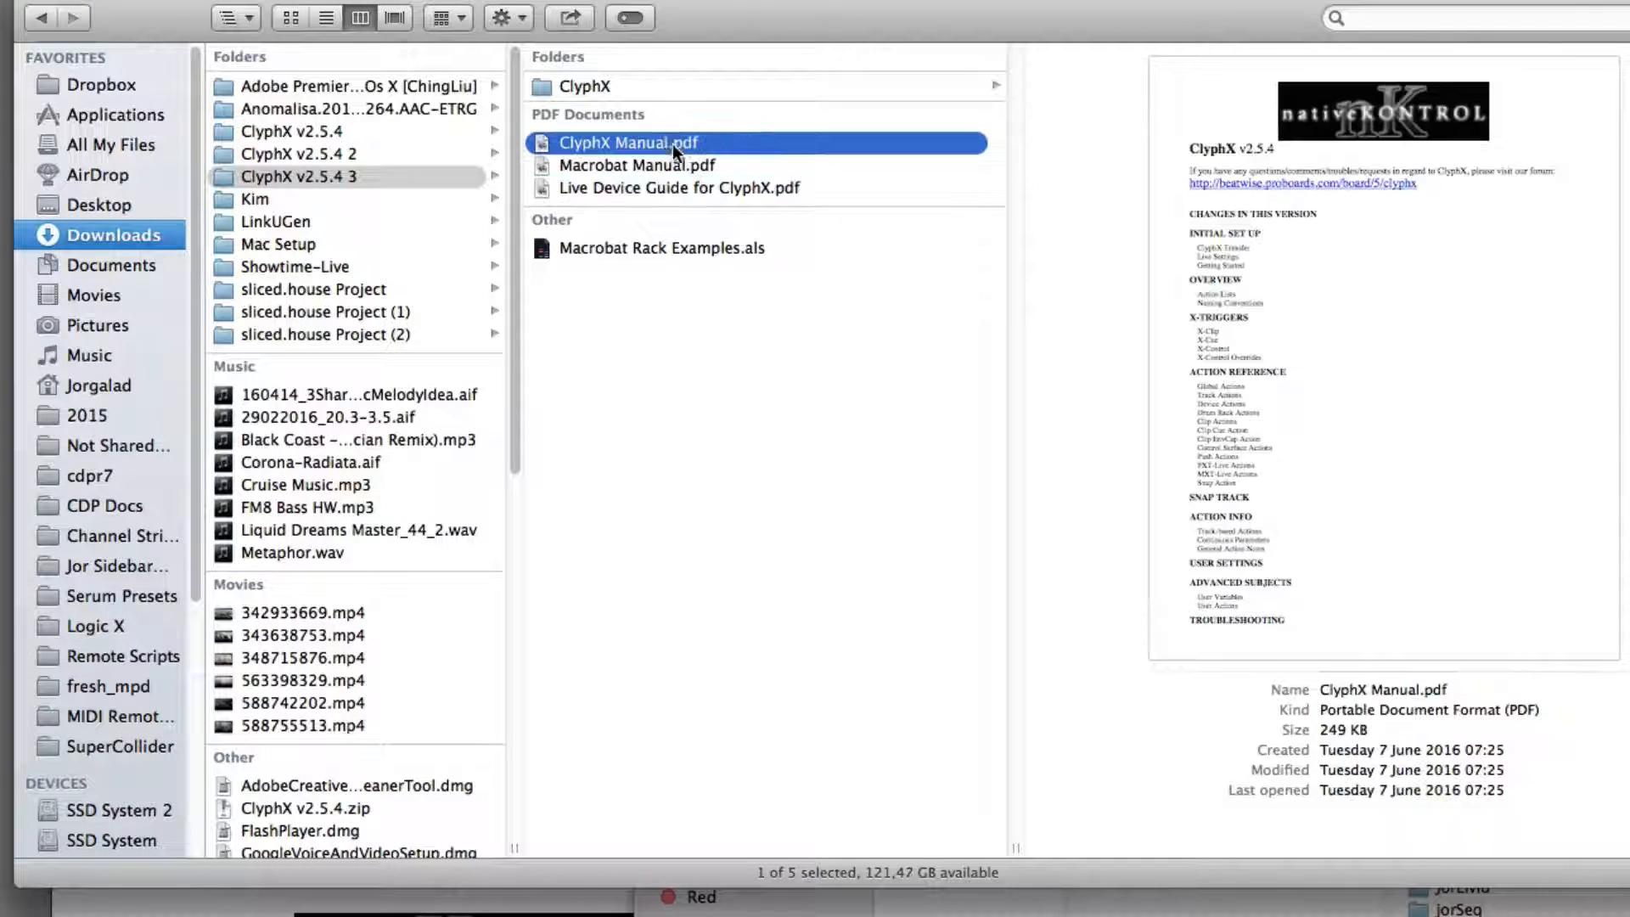
left_click(584, 87)
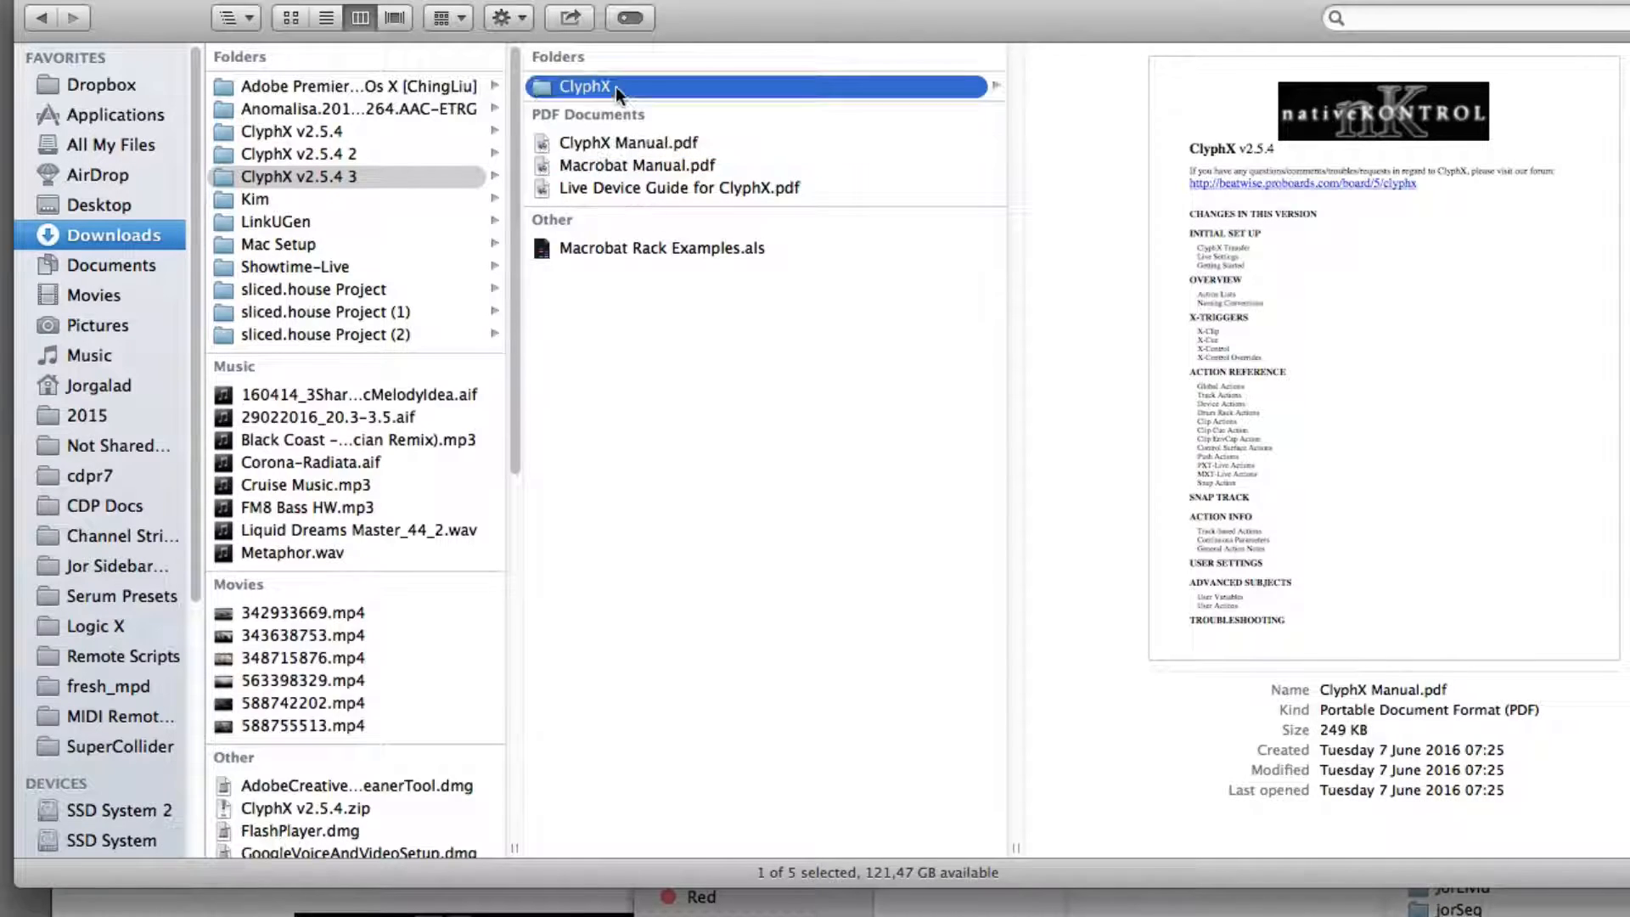
left_click(582, 87)
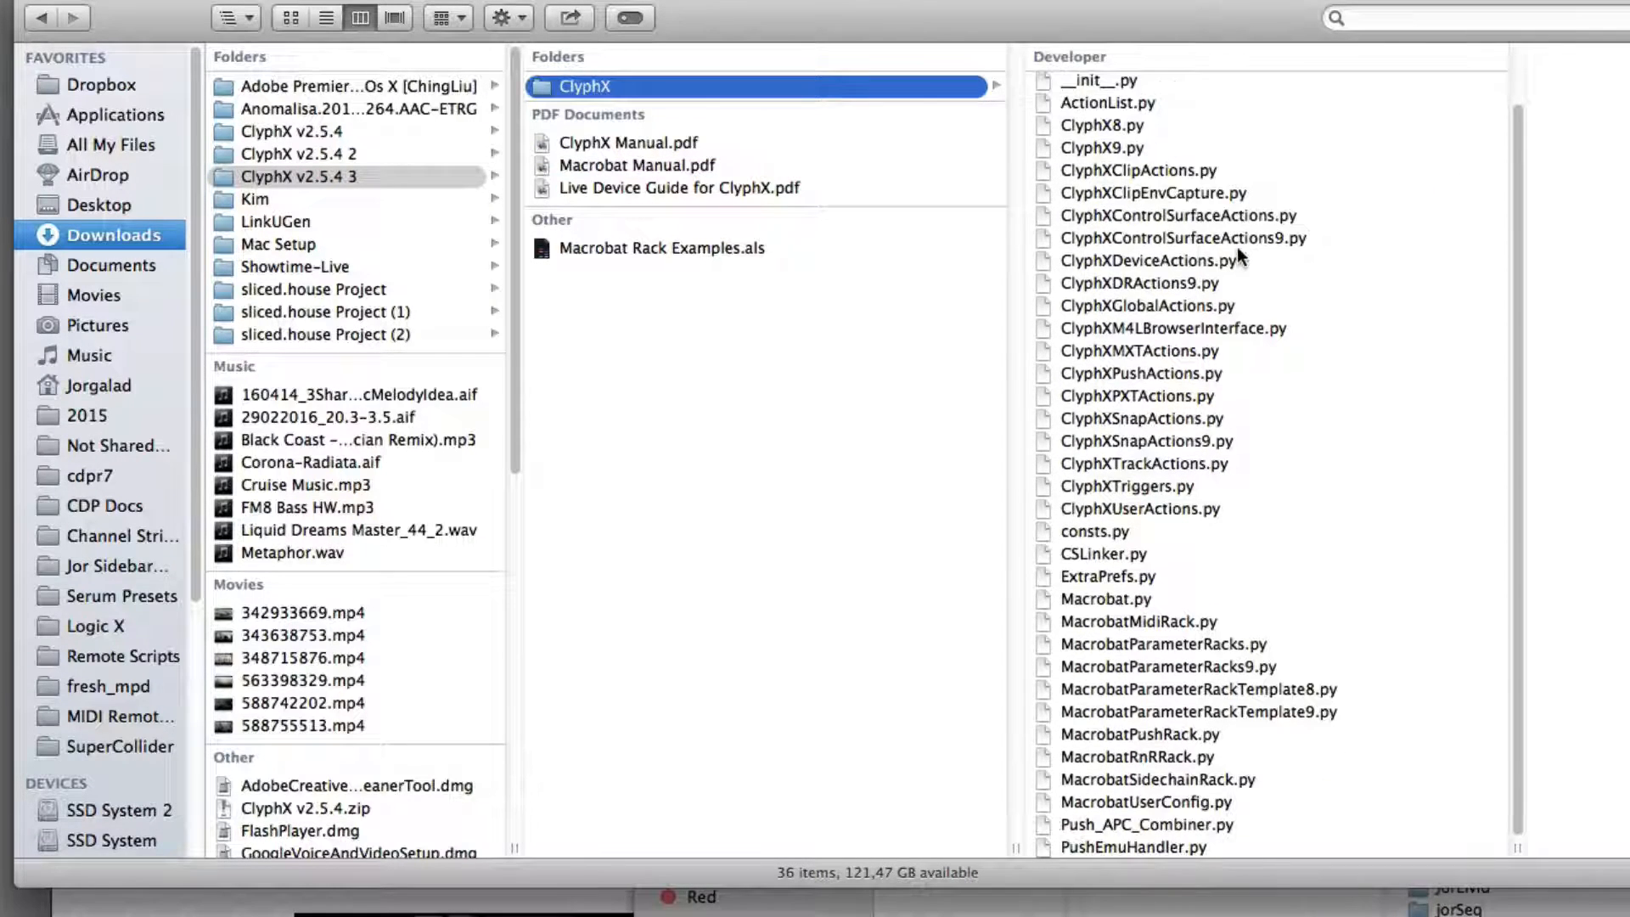
double_click(1184, 238)
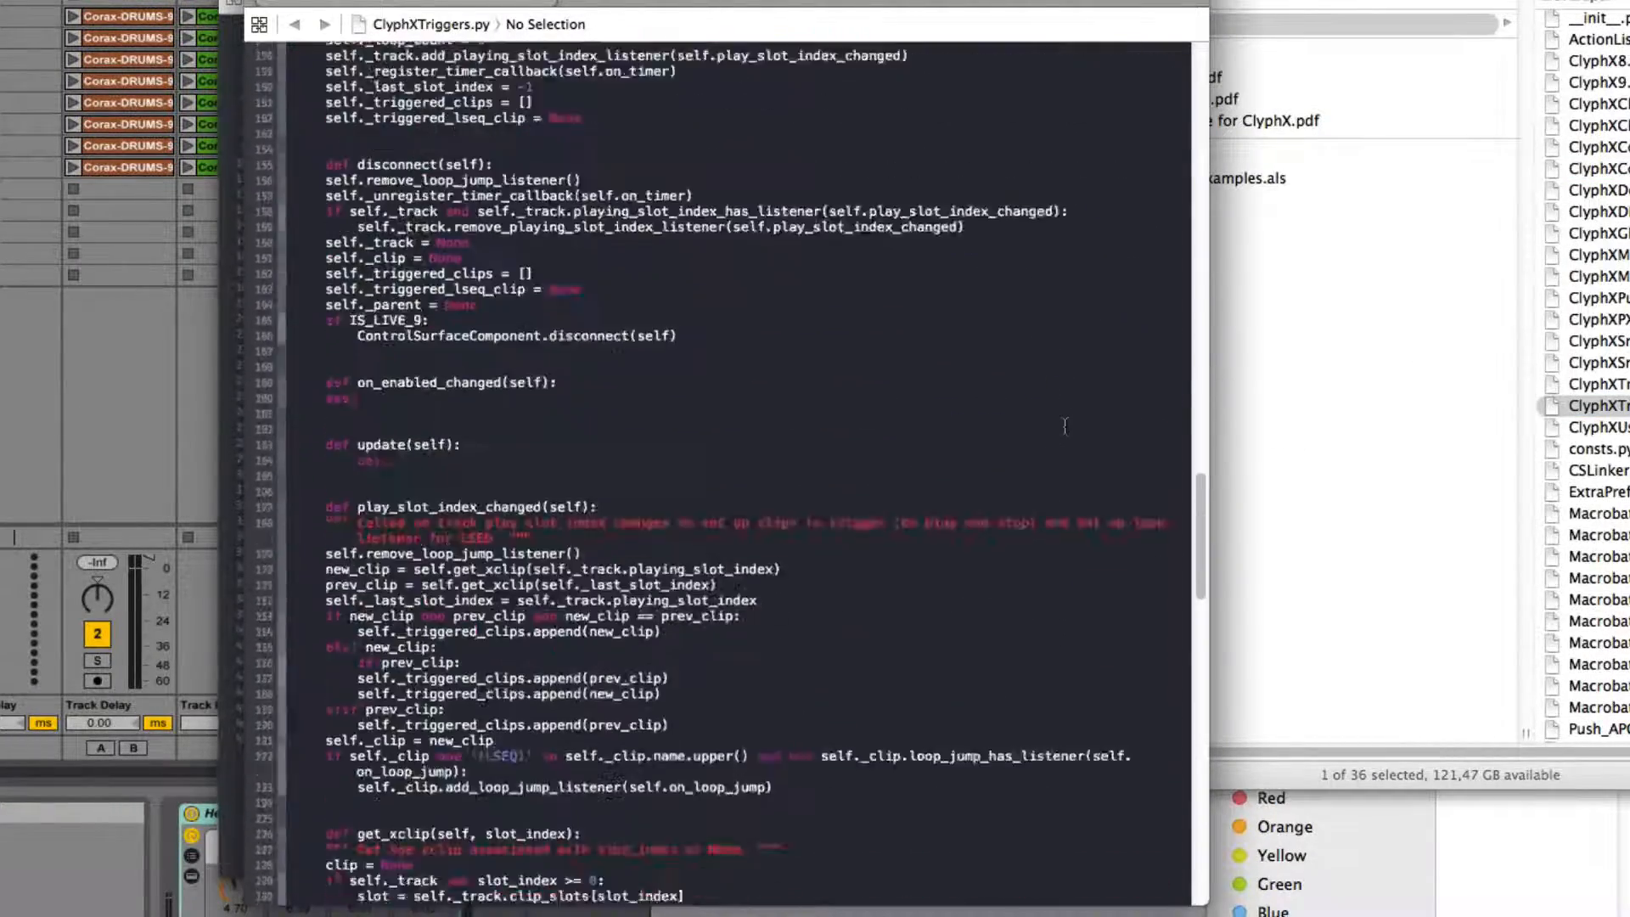
- Scroll through the ClyphXTriggers.py source in Xcode
scroll("down", 3)
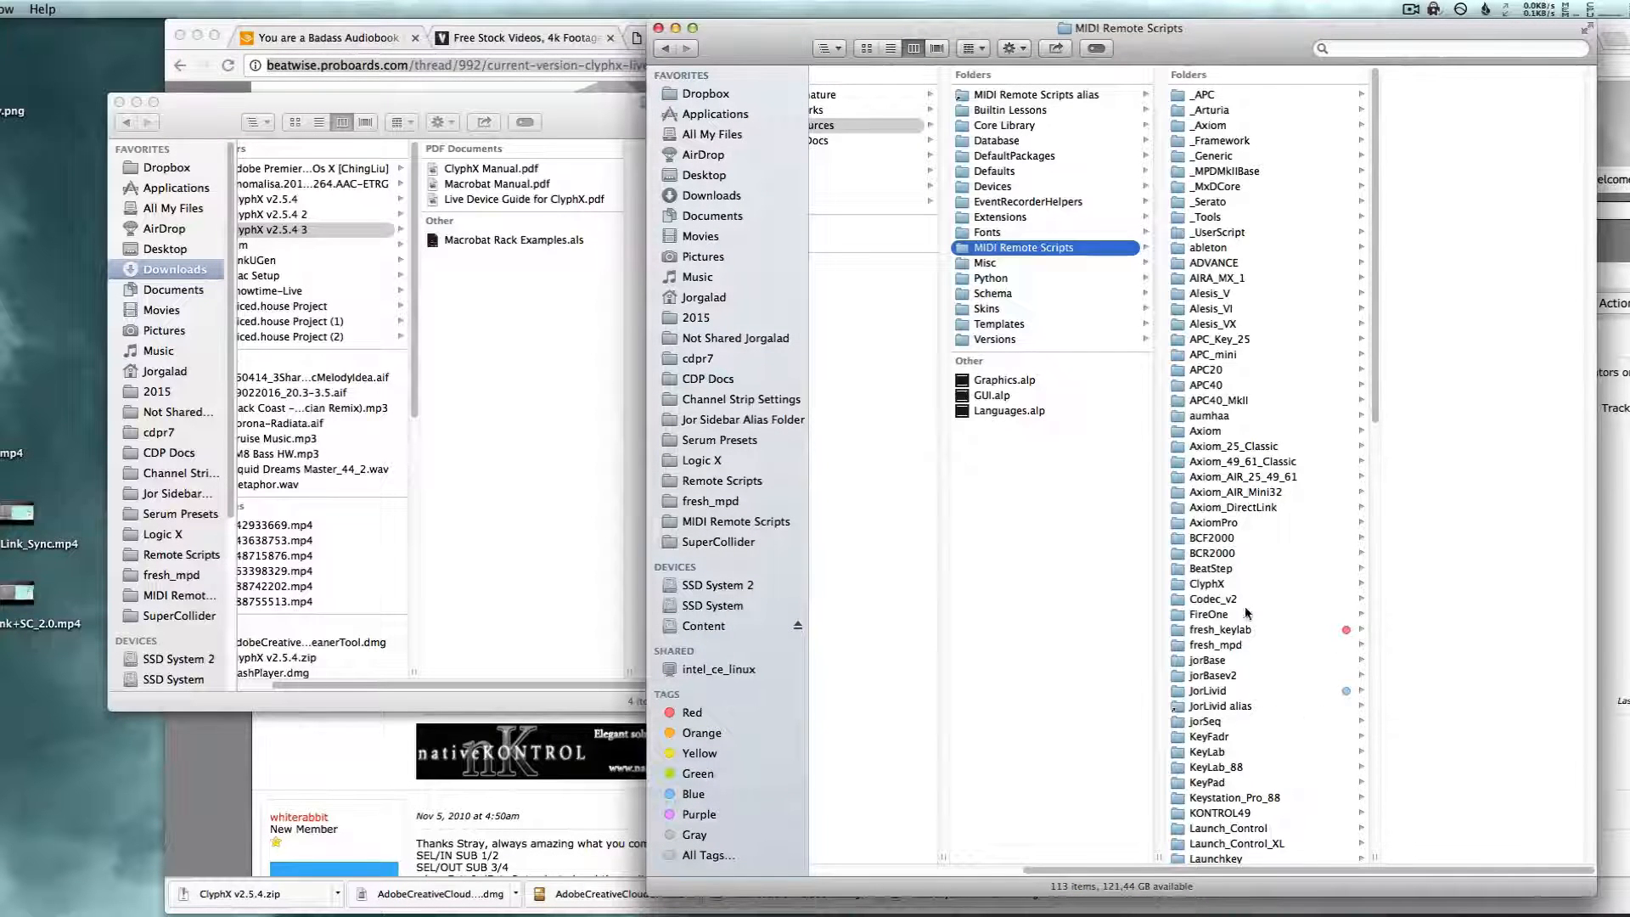
- Browse the installed ClyphX folder, previewing ClyphXSnapActions9.py, ClyphXClipActions.py and ClyphXDRActions9.py
left_click(1207, 582)
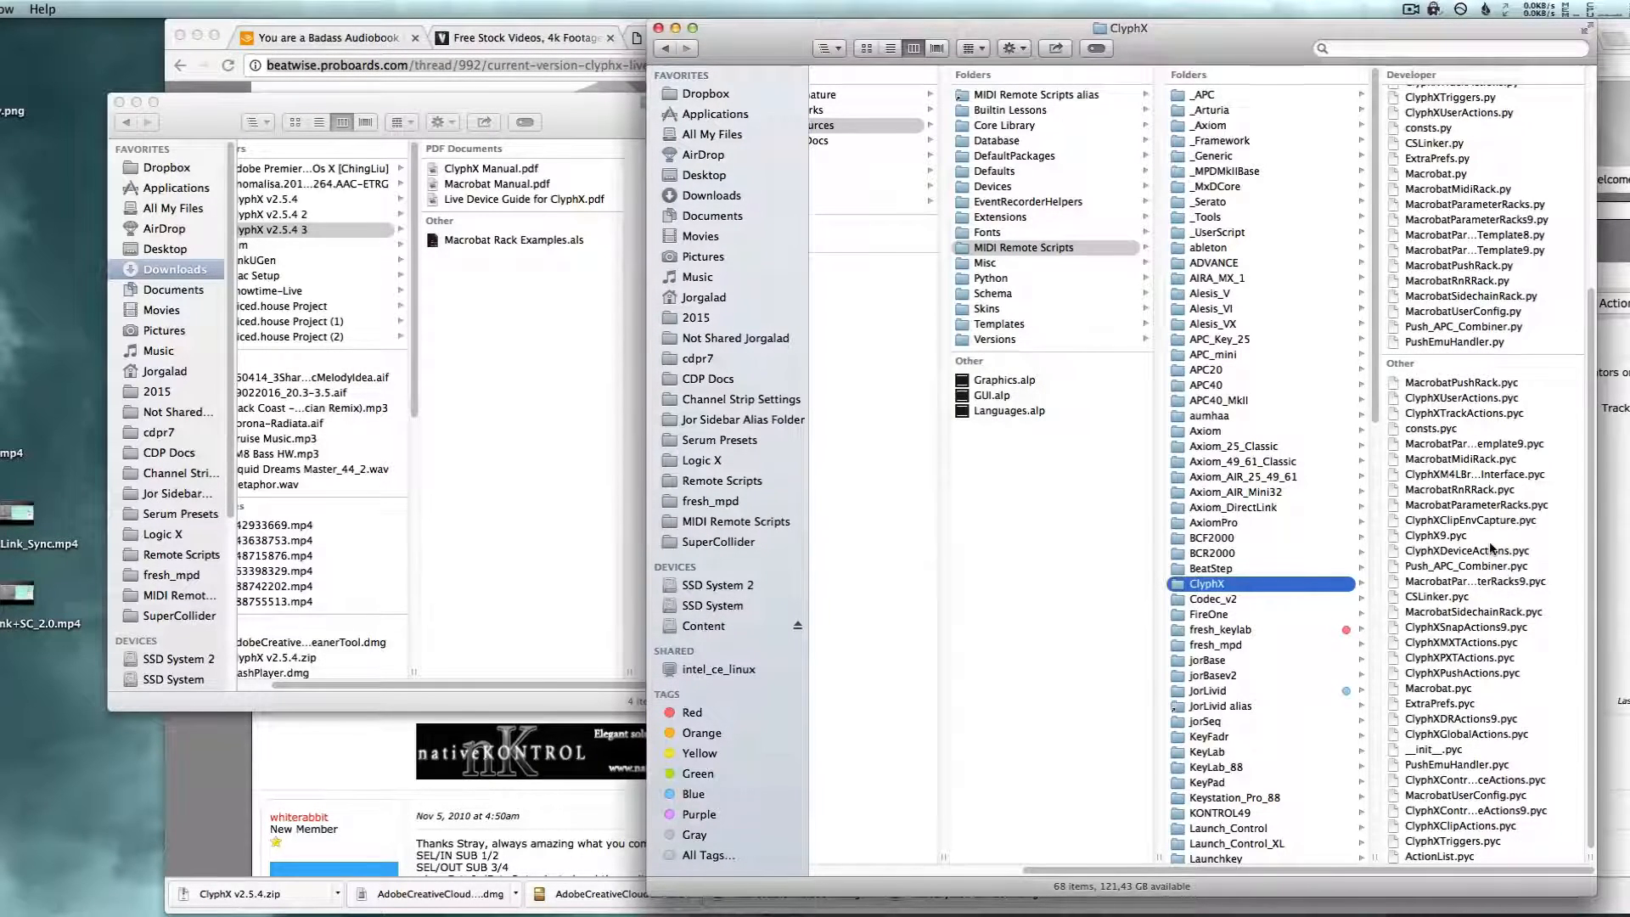
left_click(1466, 249)
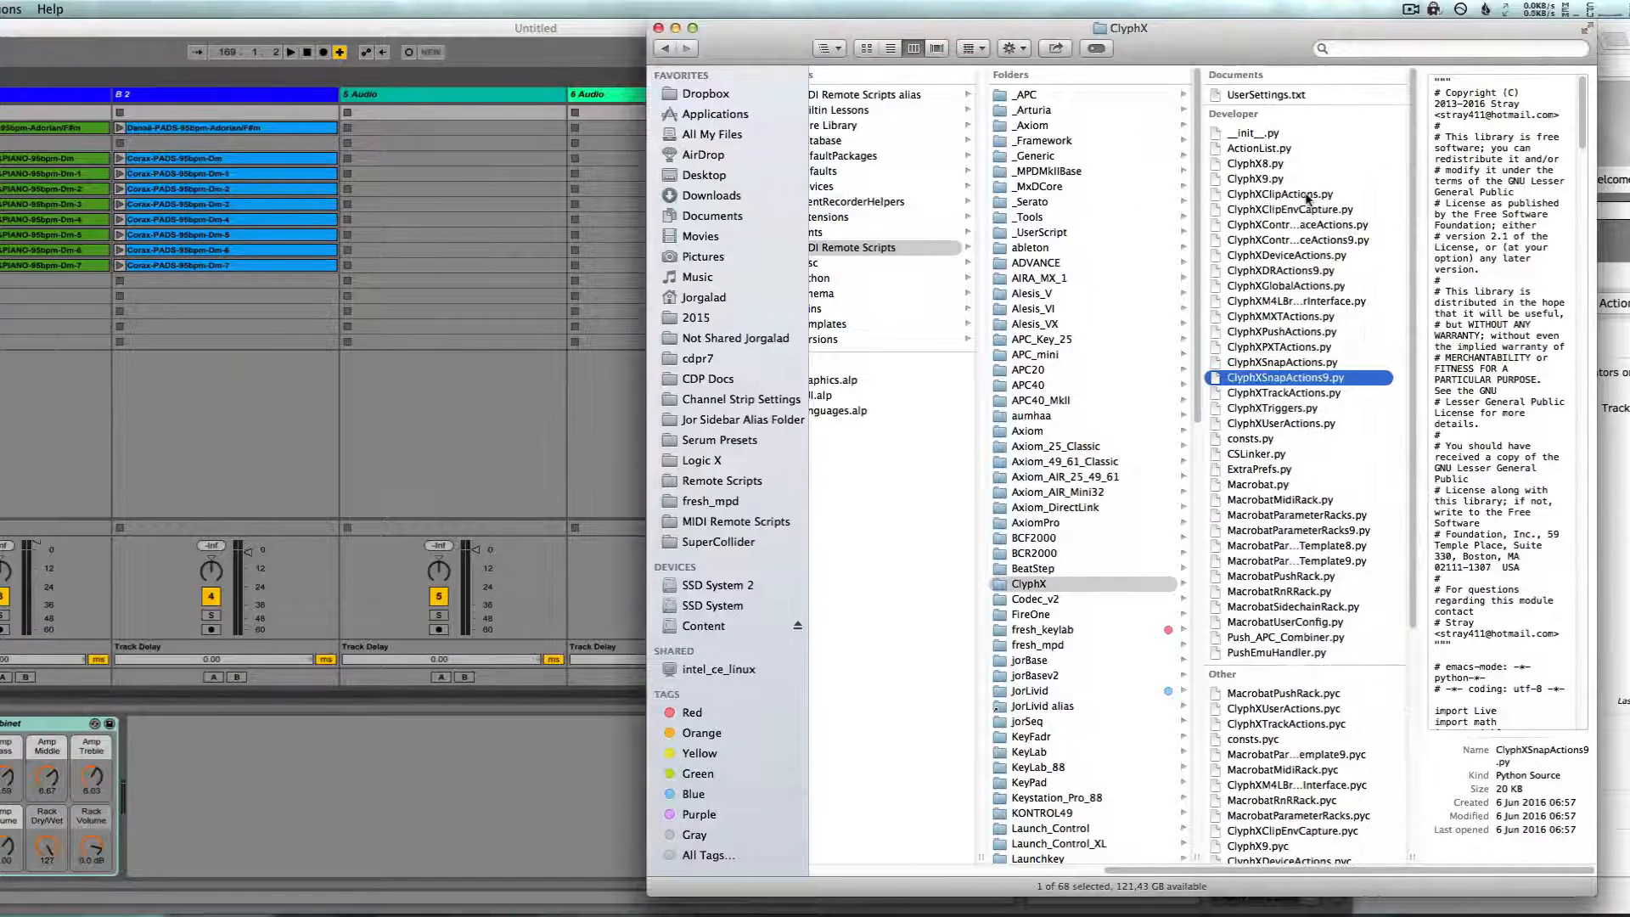
scroll("down", 3)
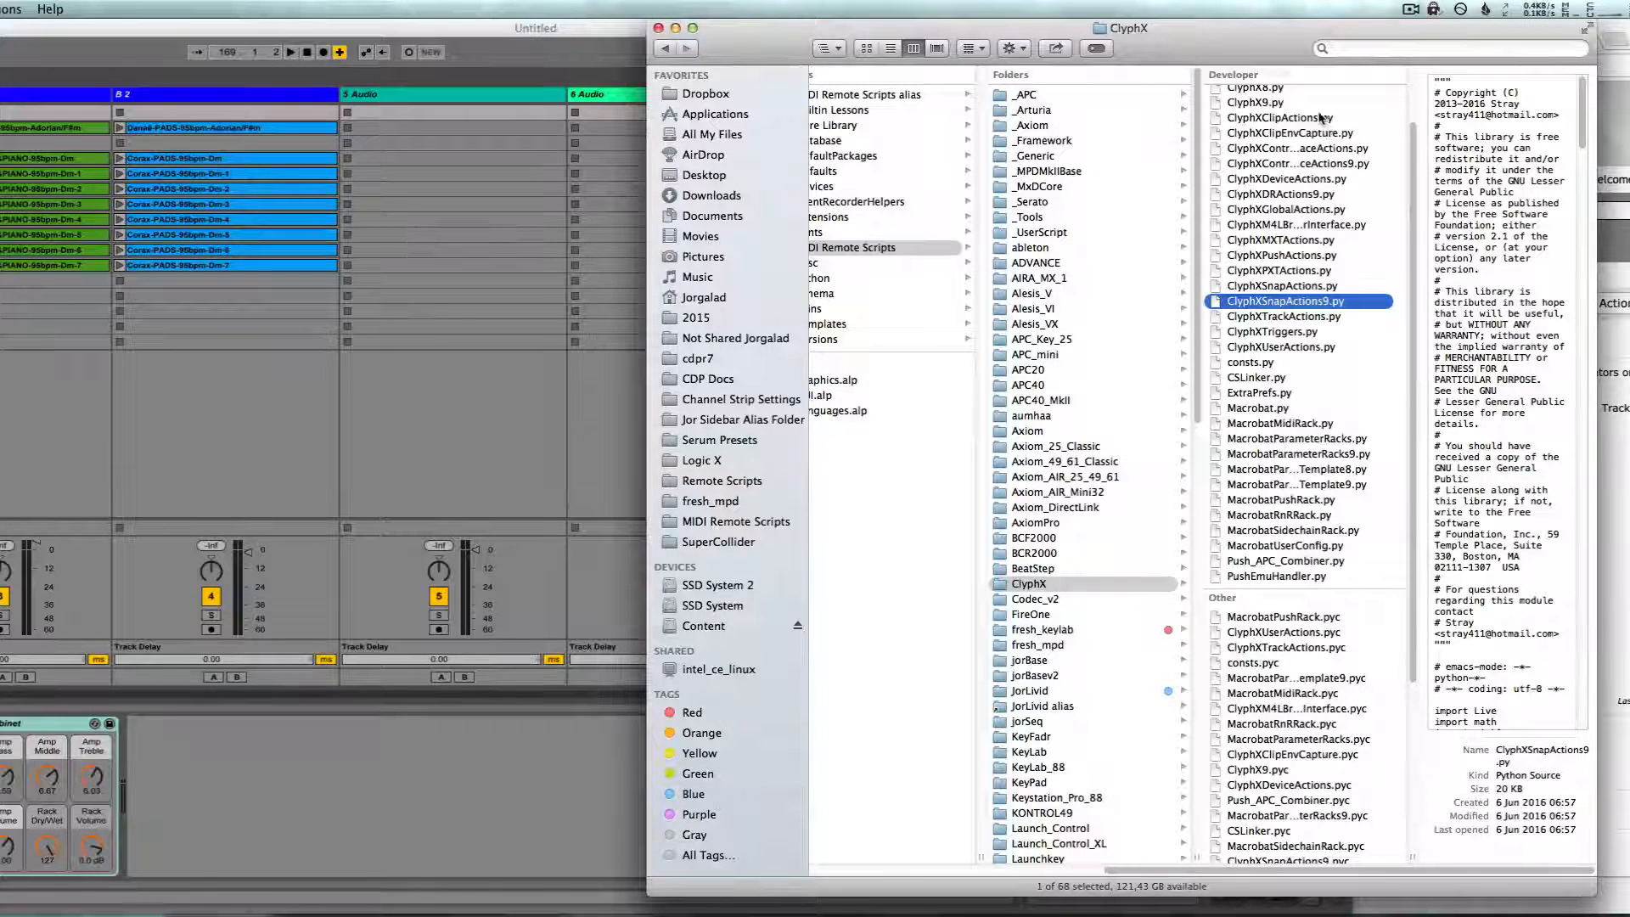
left_click(1281, 117)
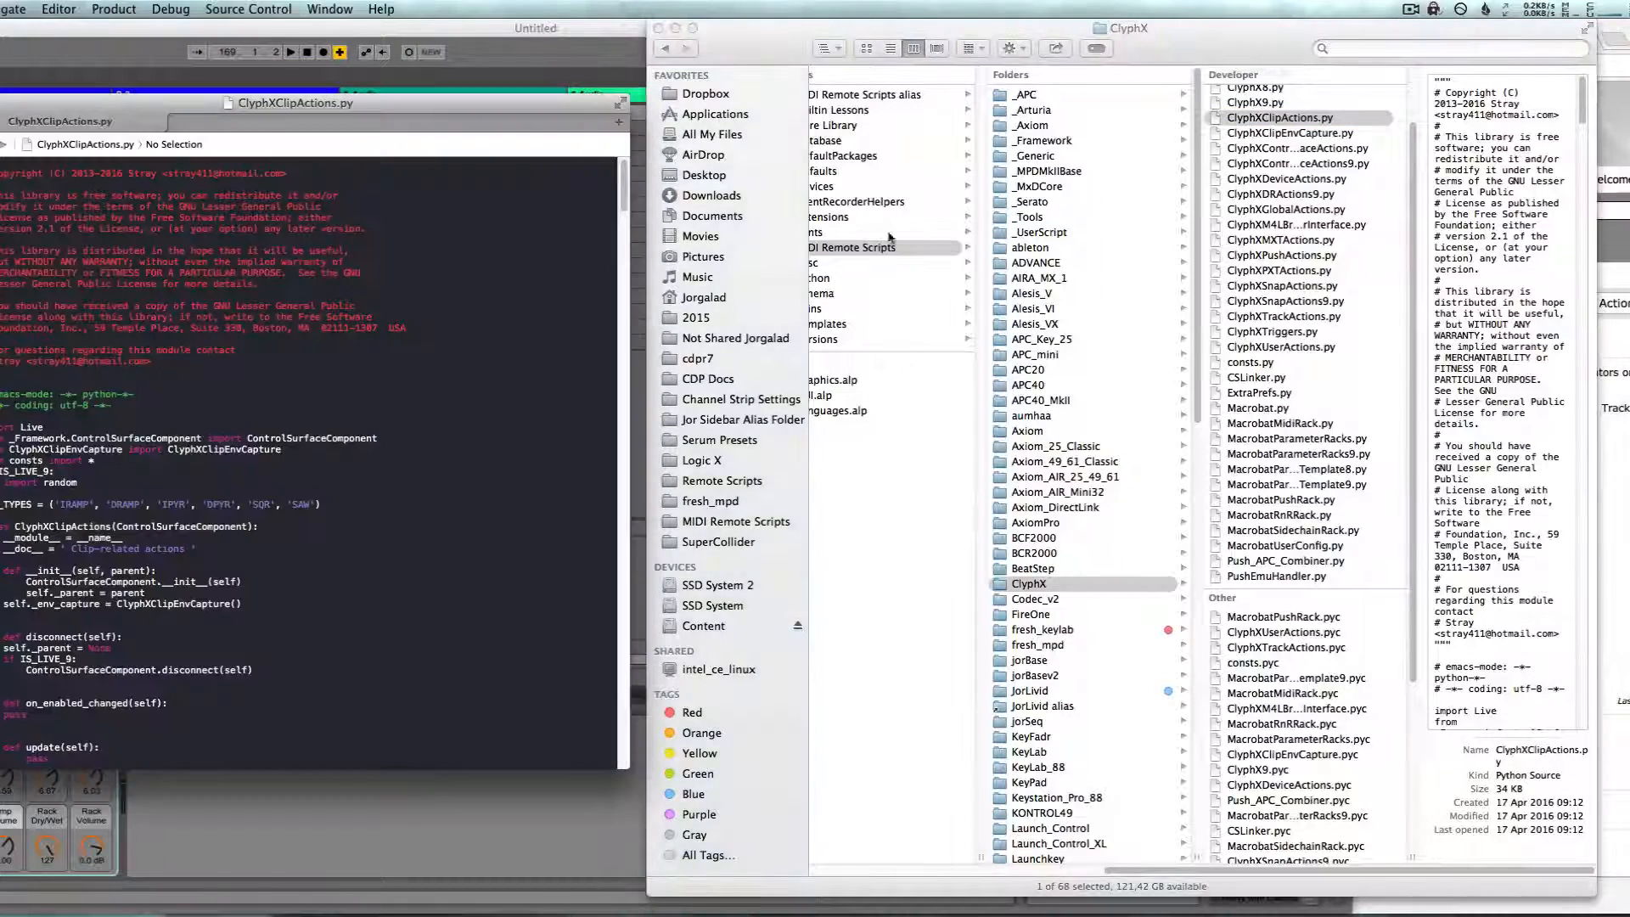
scroll("down", 3)
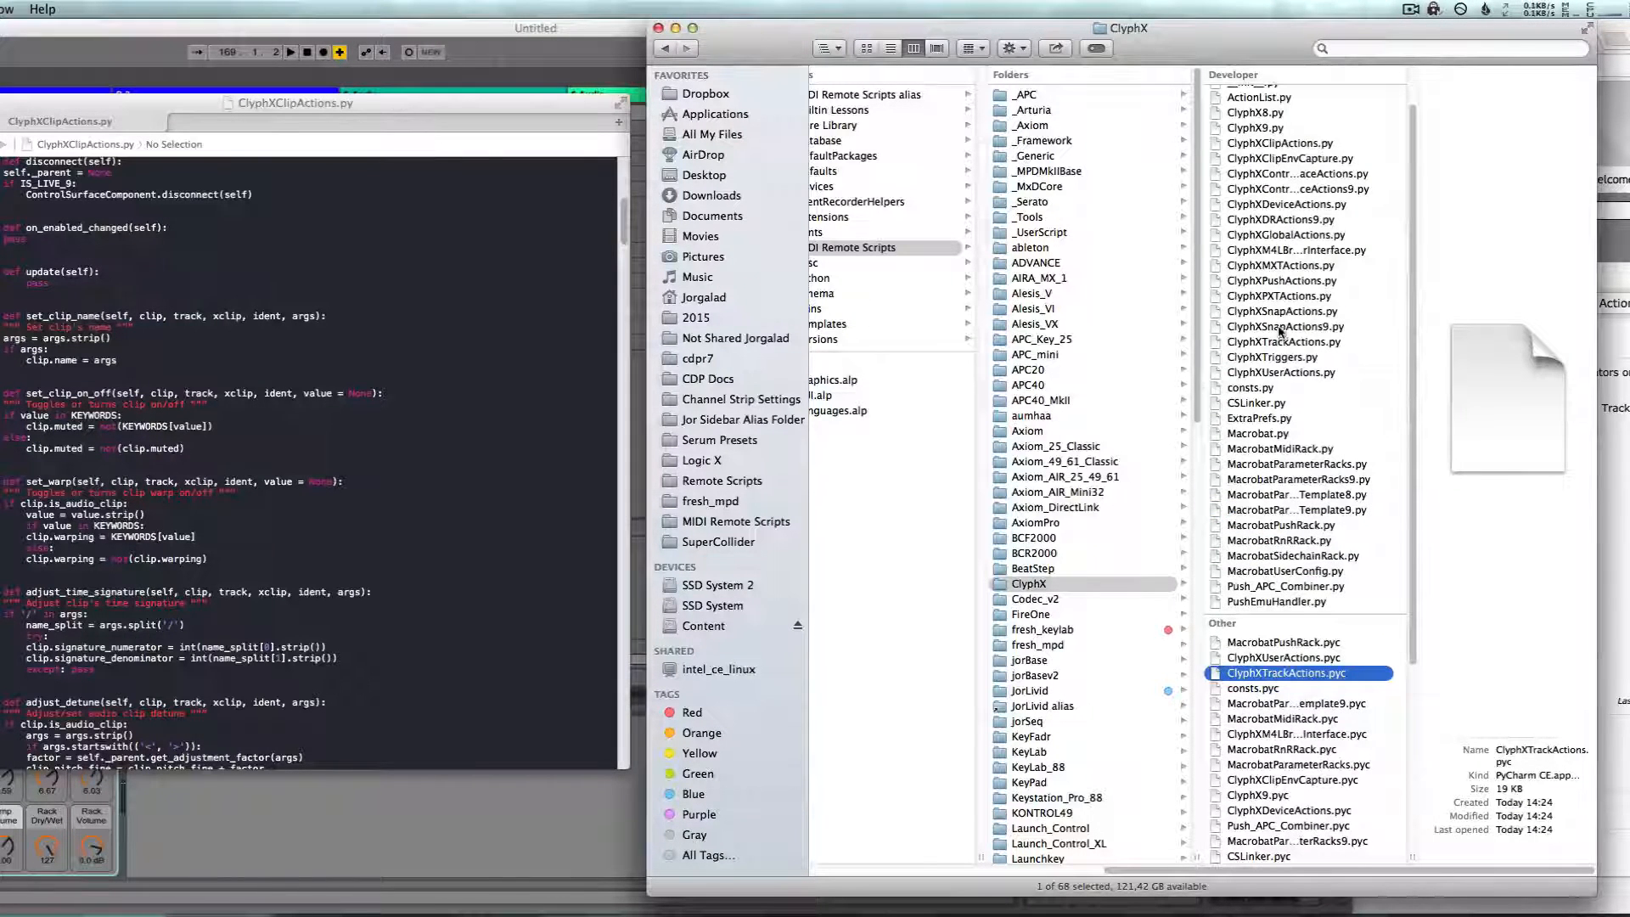
left_click(1280, 219)
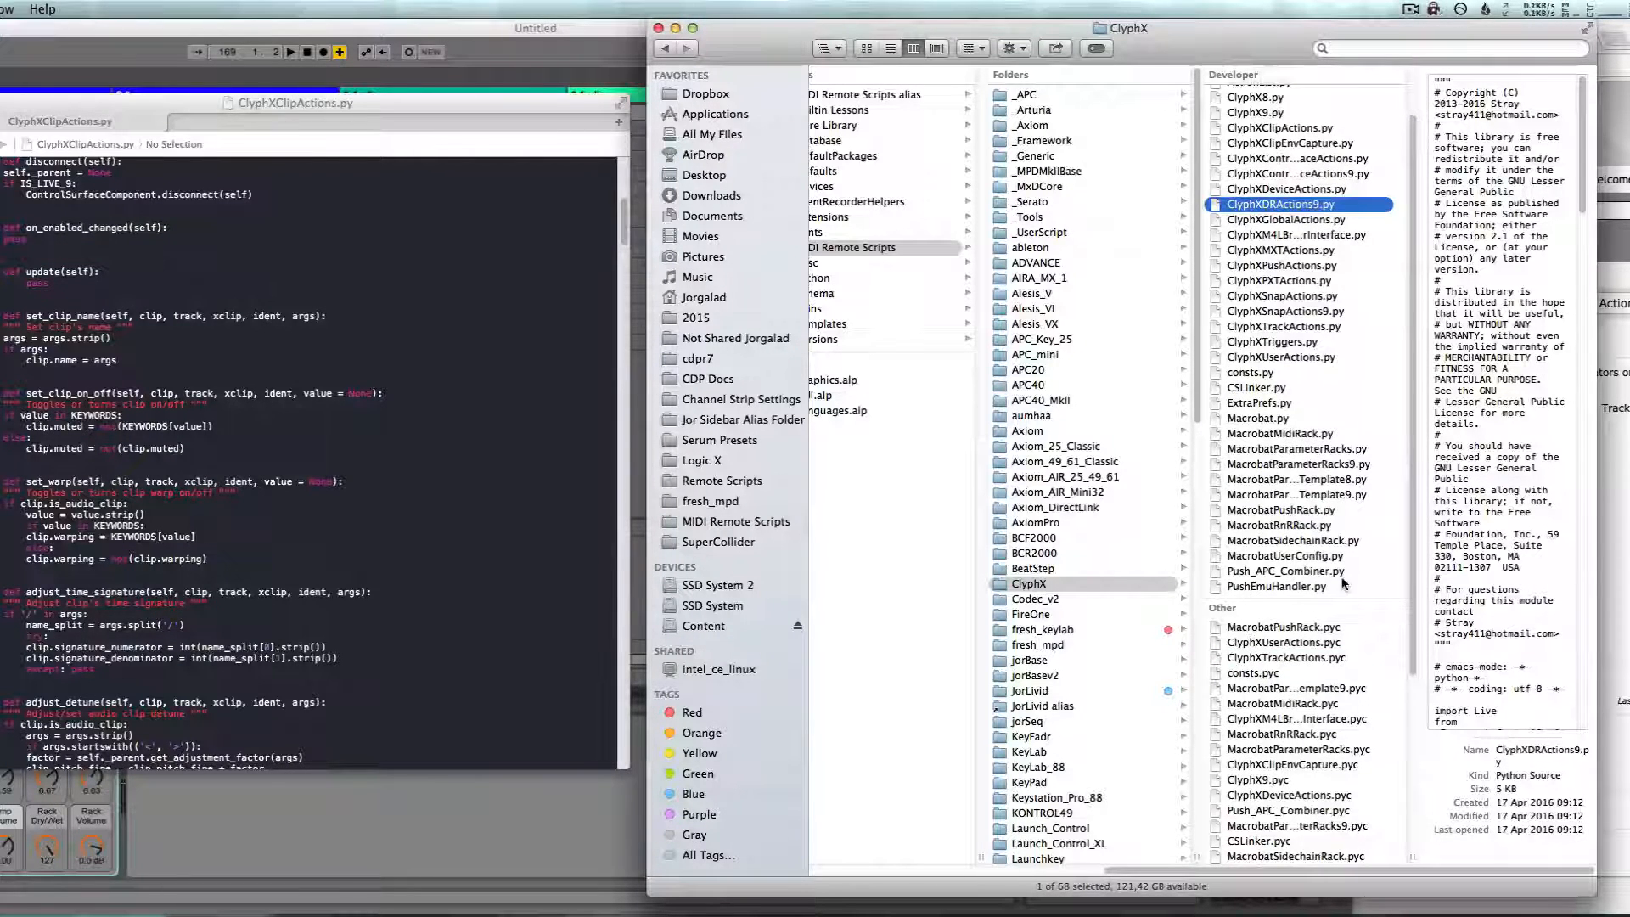
scroll("down", 3)
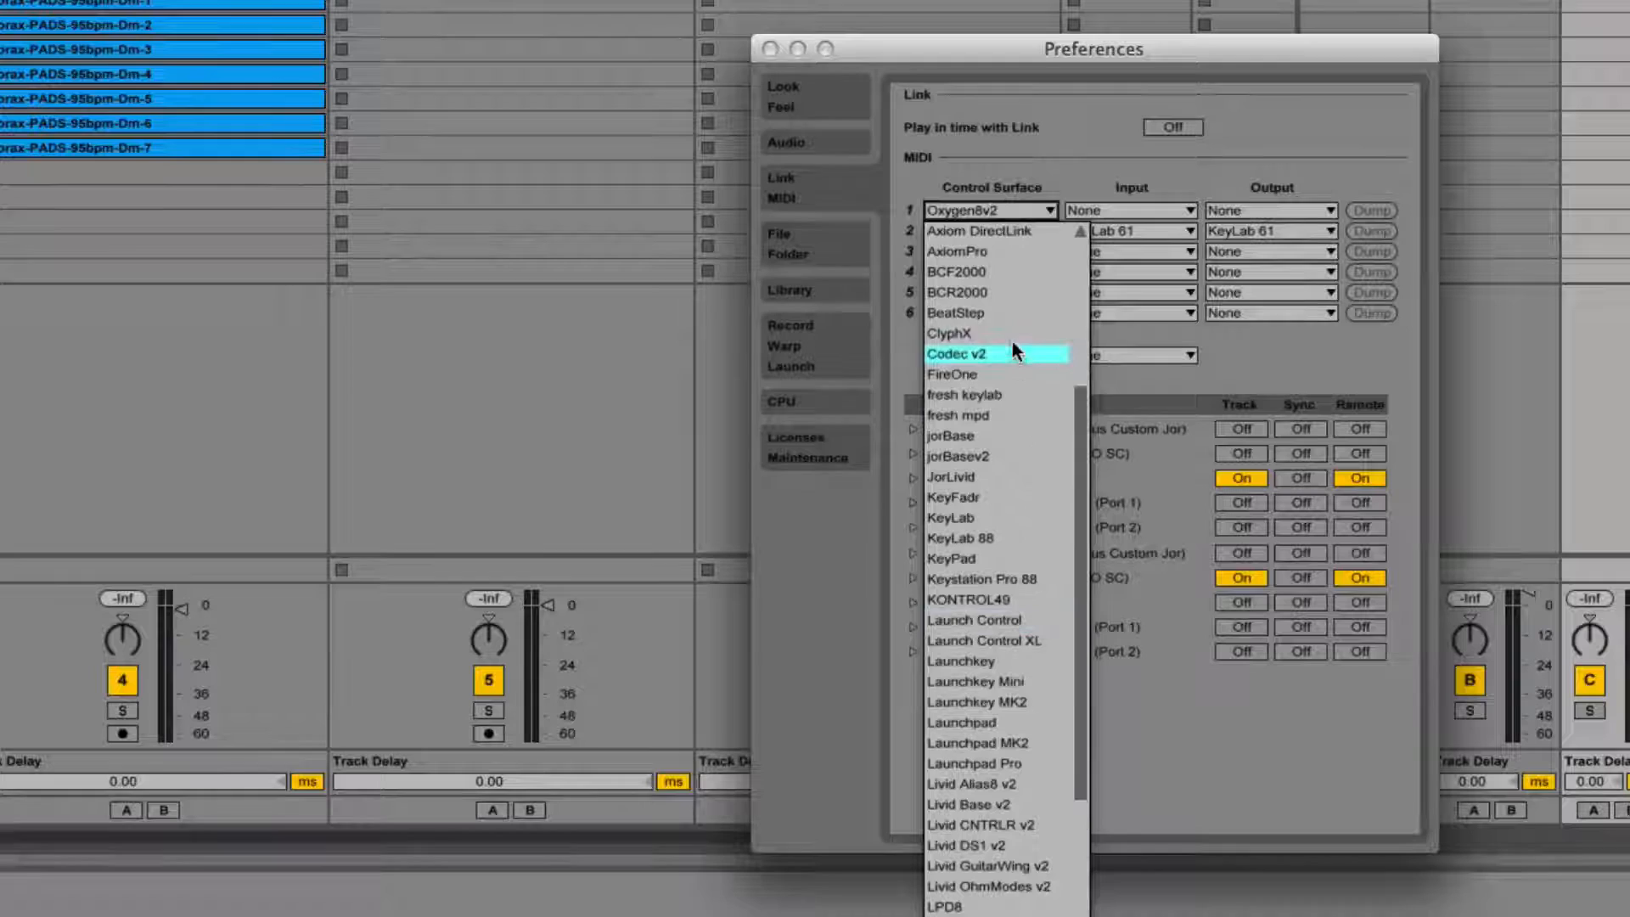
- Set ClyphX as the first control surface in Link/MIDI and close Preferences
left_click(949, 333)
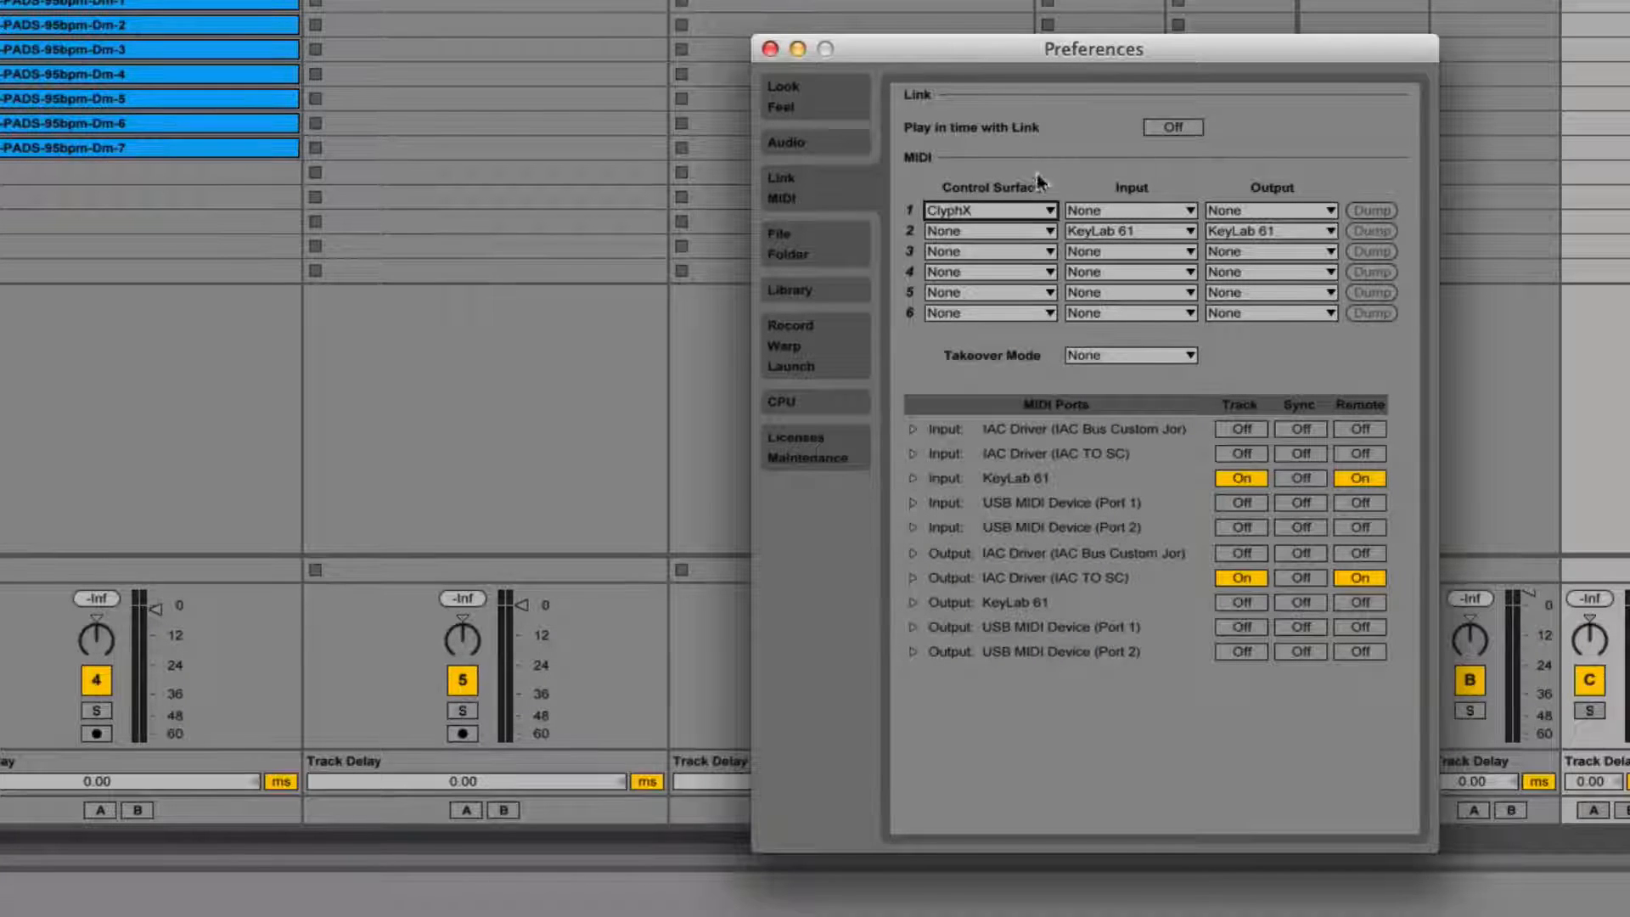
left_click(1128, 231)
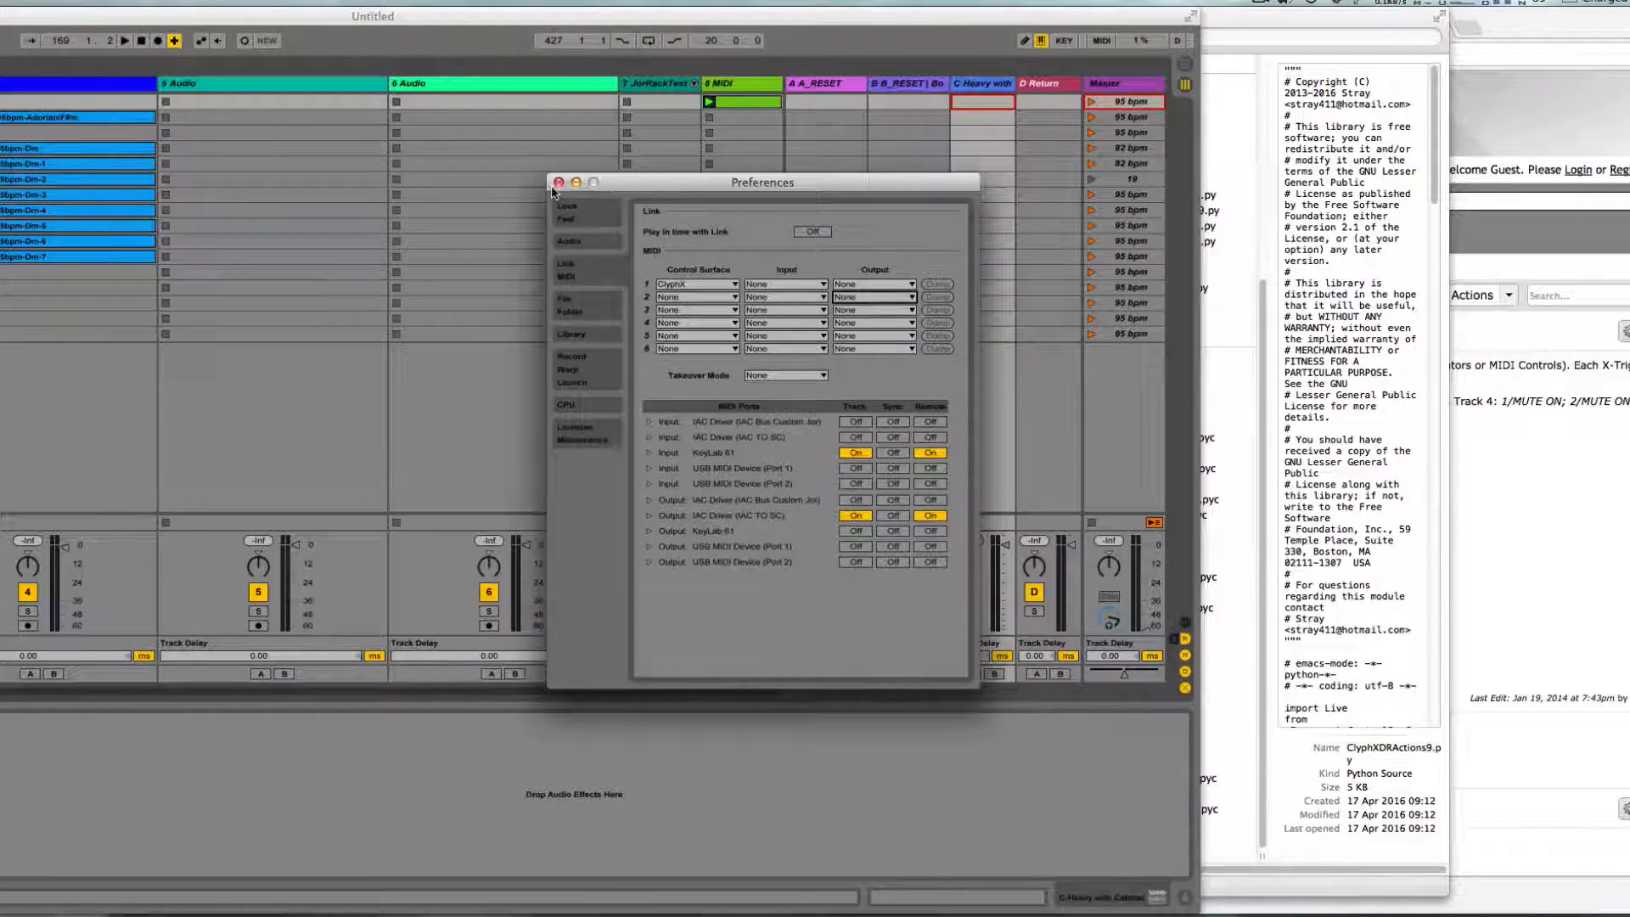
left_click(559, 182)
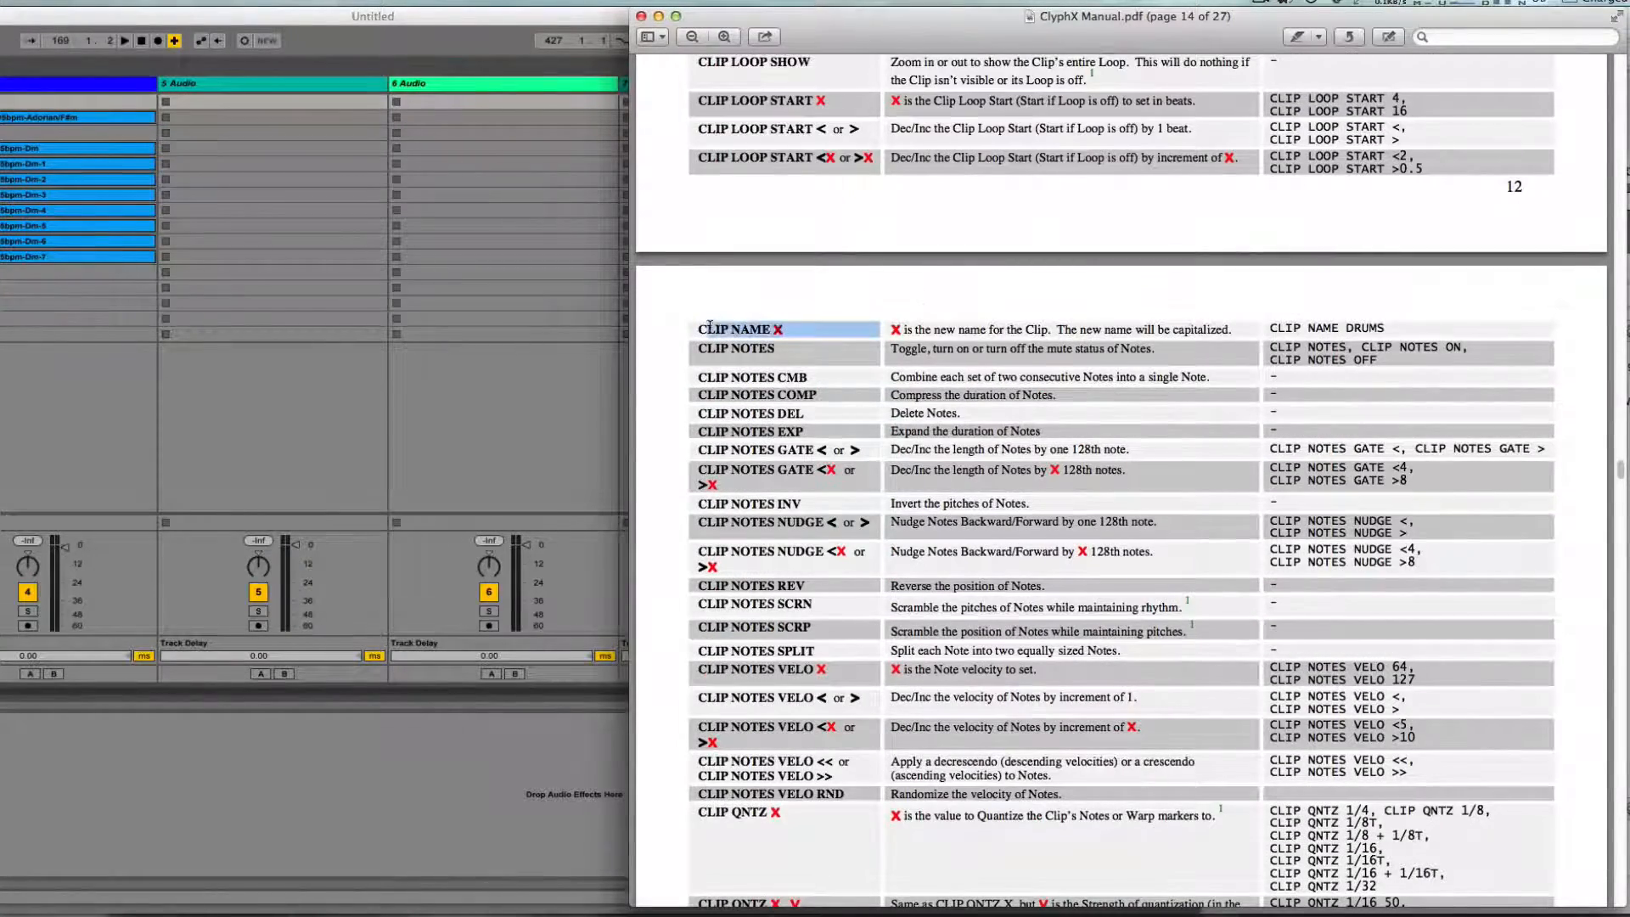
- Scroll the ClyphX Manual to the clip actions table and select CLIP LOOP
scroll("up", 3)
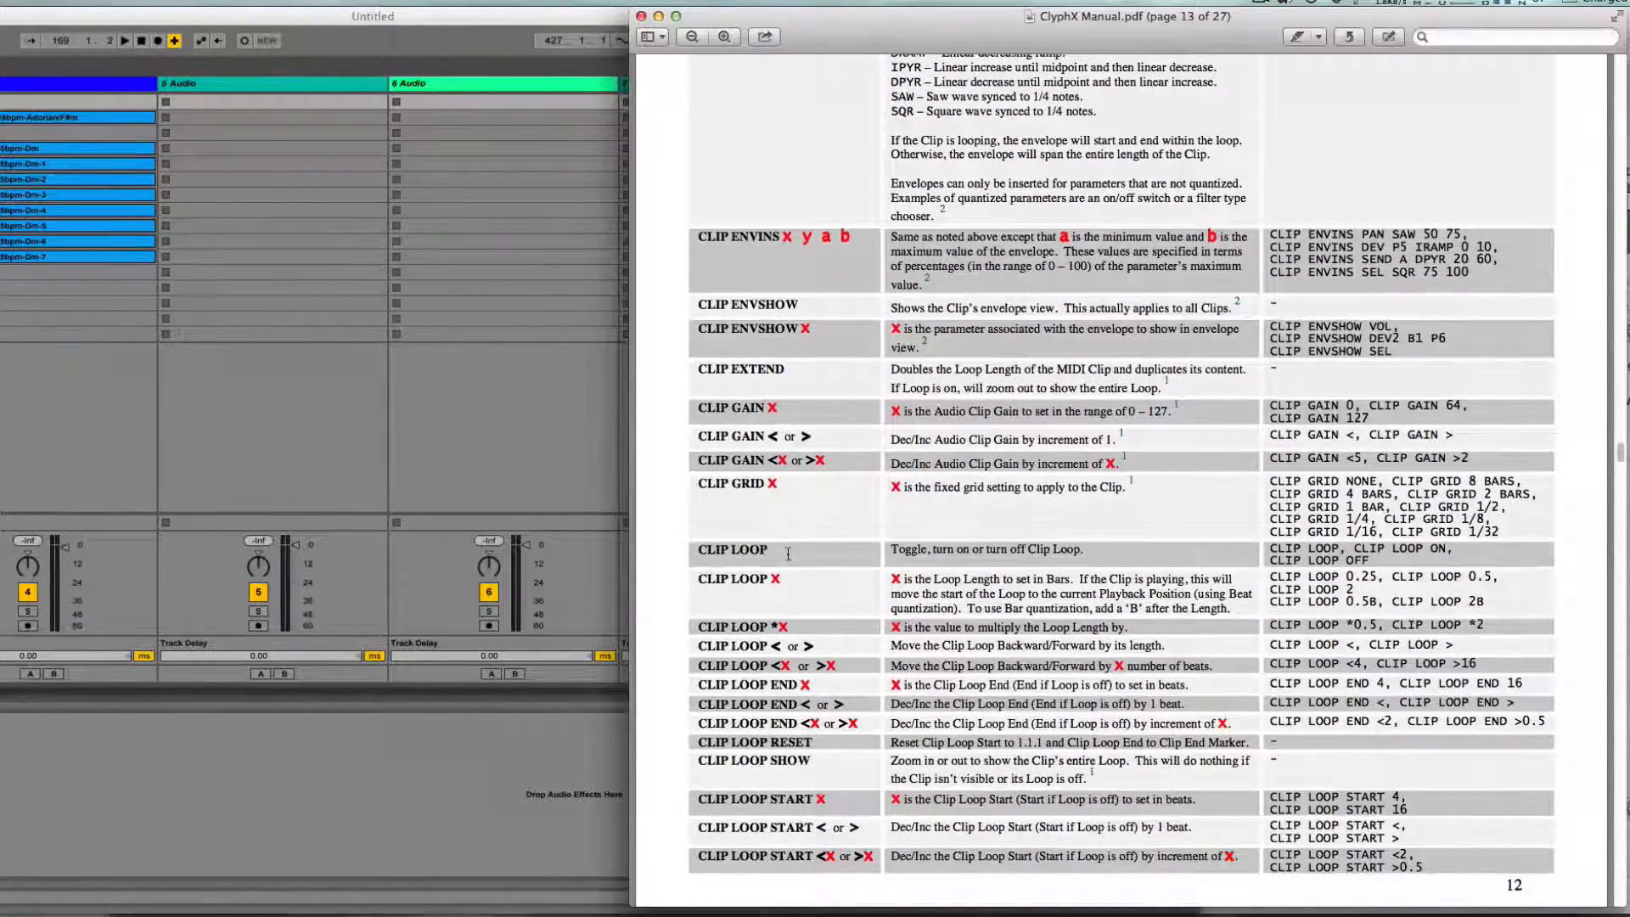
double_click(730, 548)
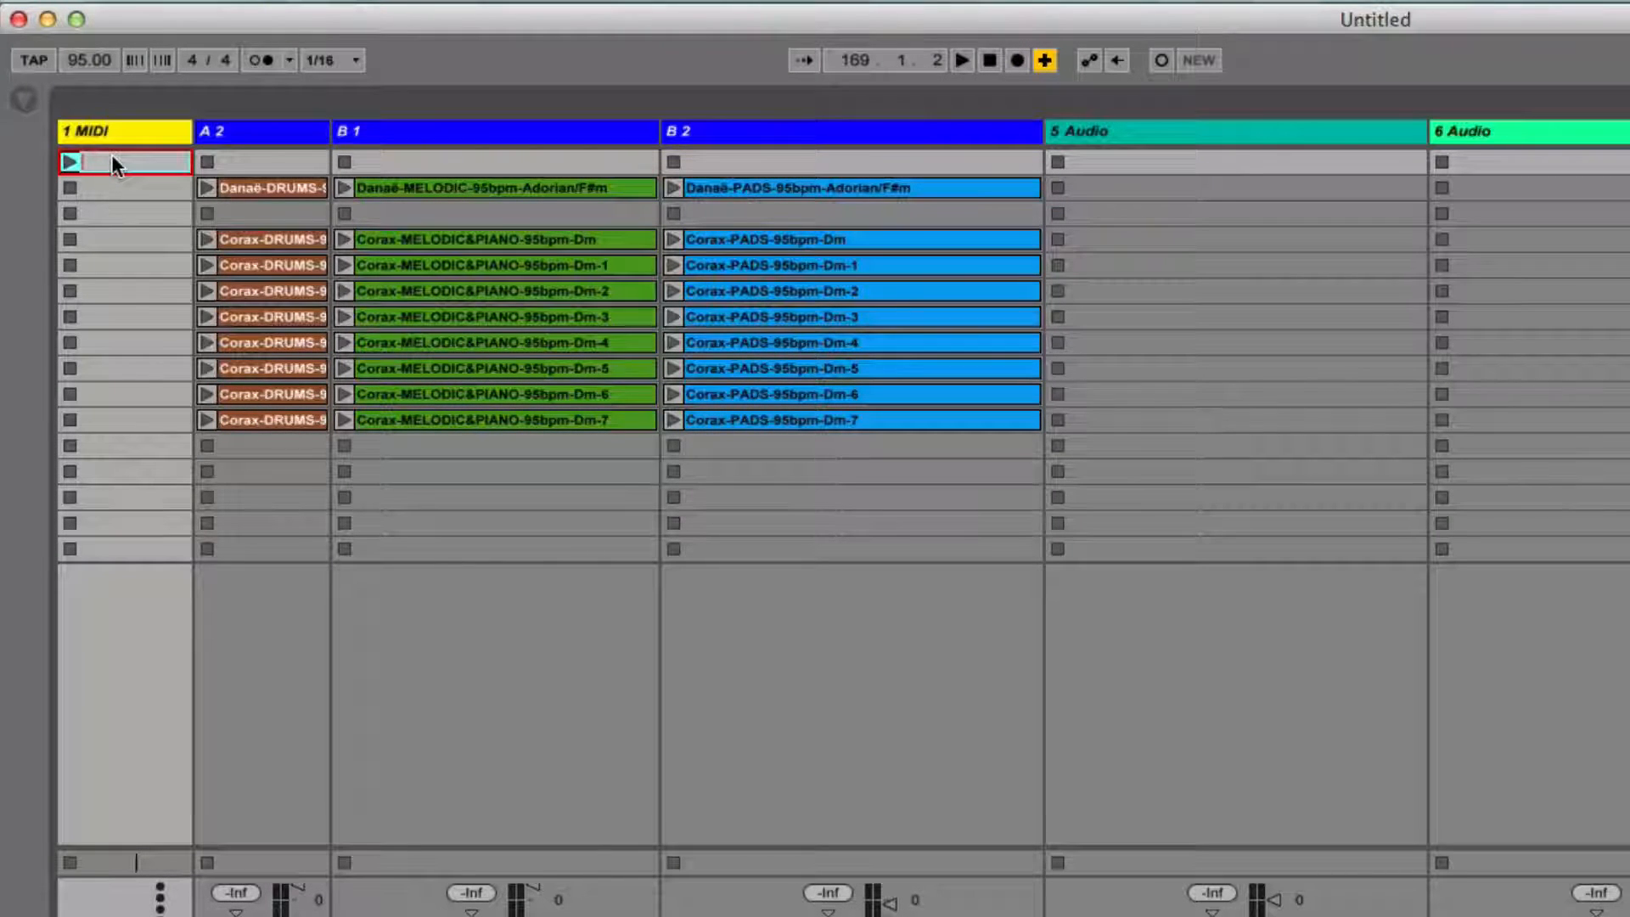
- Name the empty clip on track 1 MIDI 'CLIP LOOP' and launch it to toggle the loop switch
left_click(124, 163)
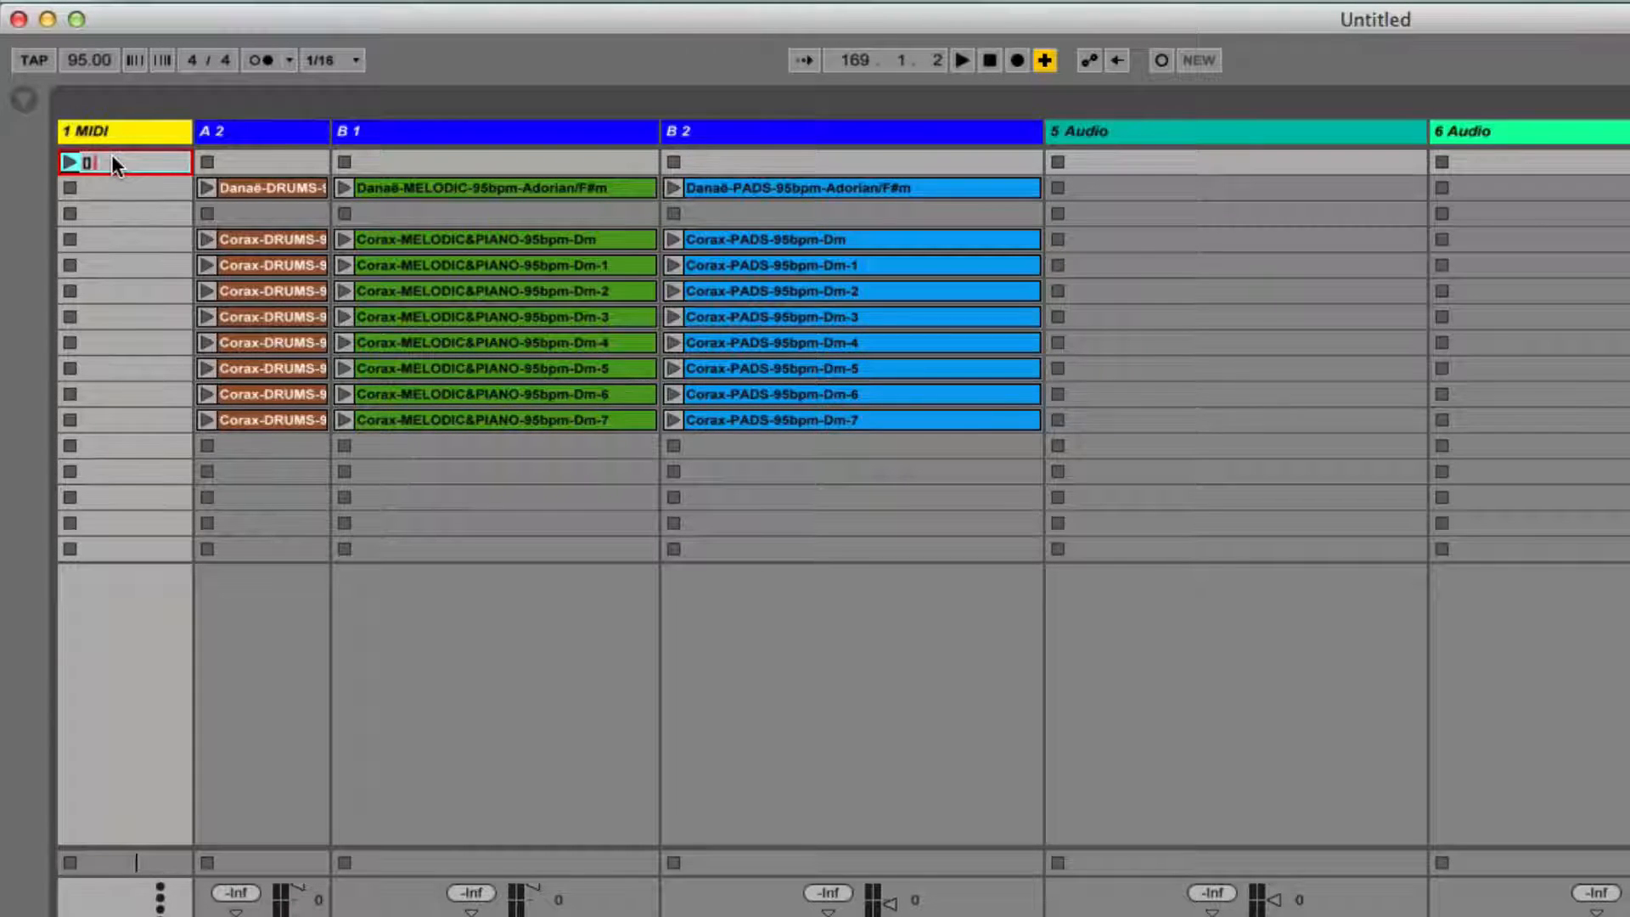
type("CLIP LOOP")
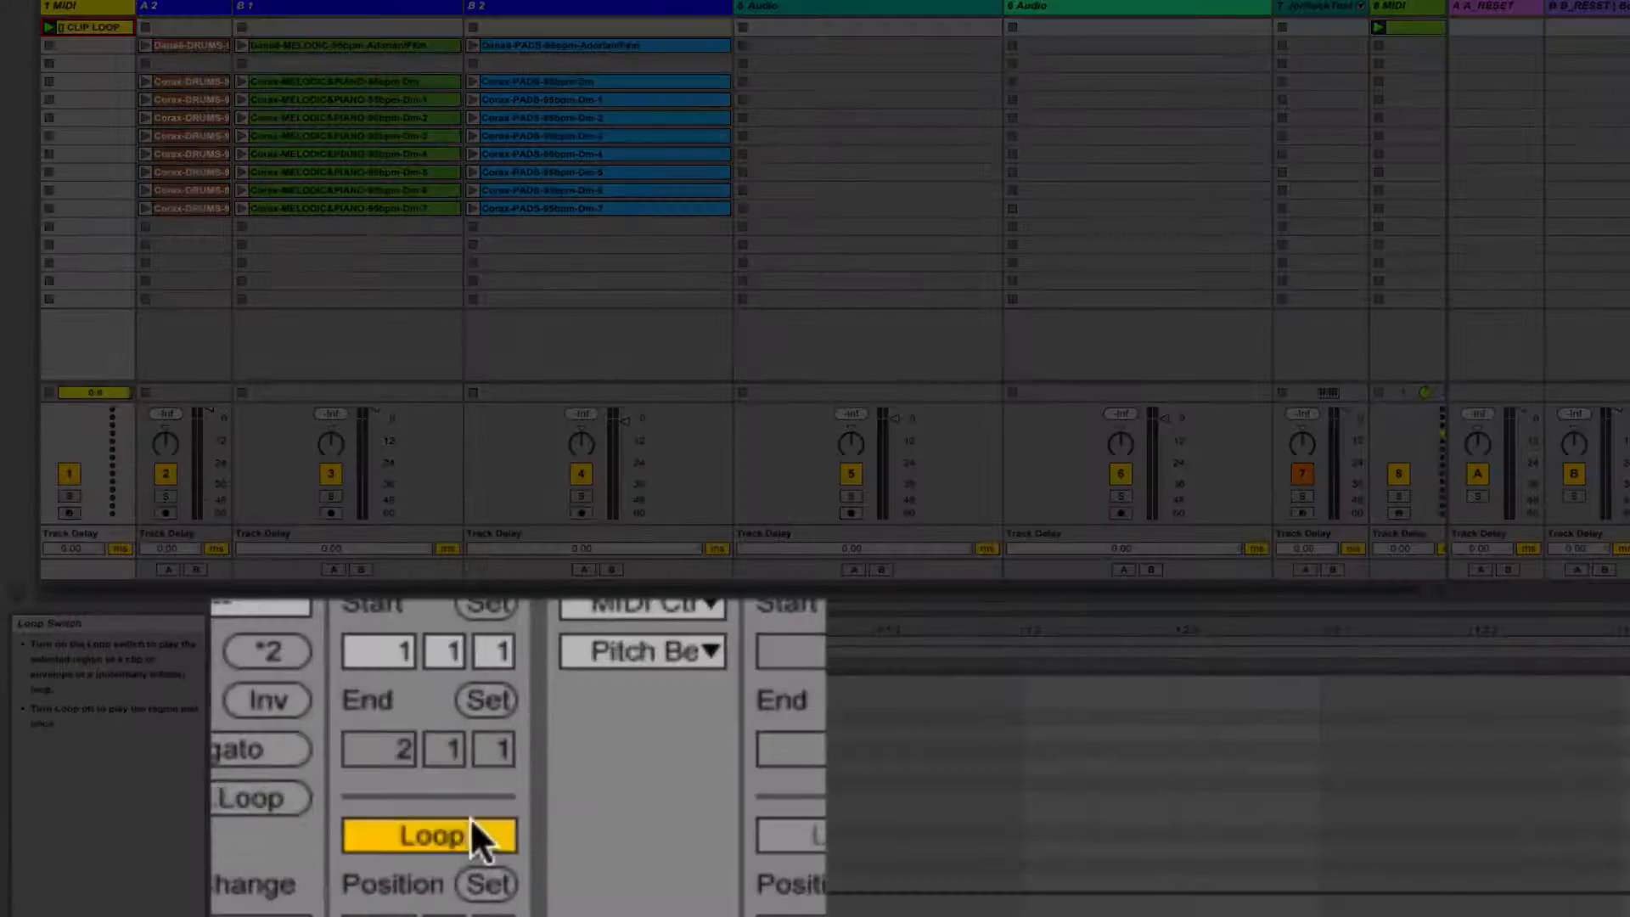
left_click(429, 836)
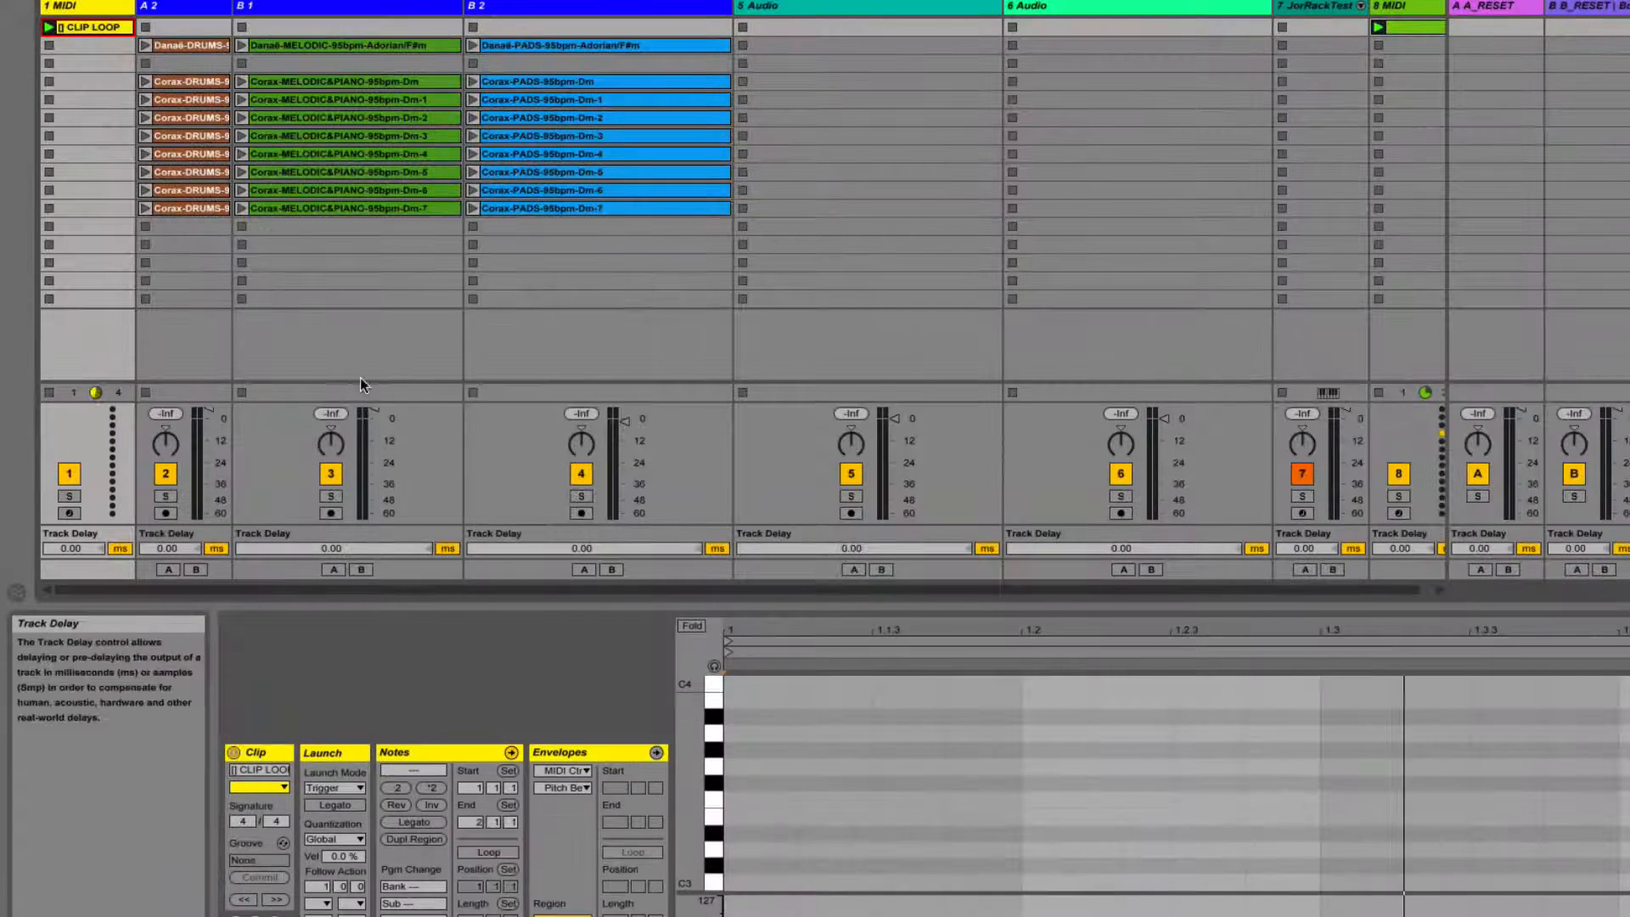
left_click(44, 25)
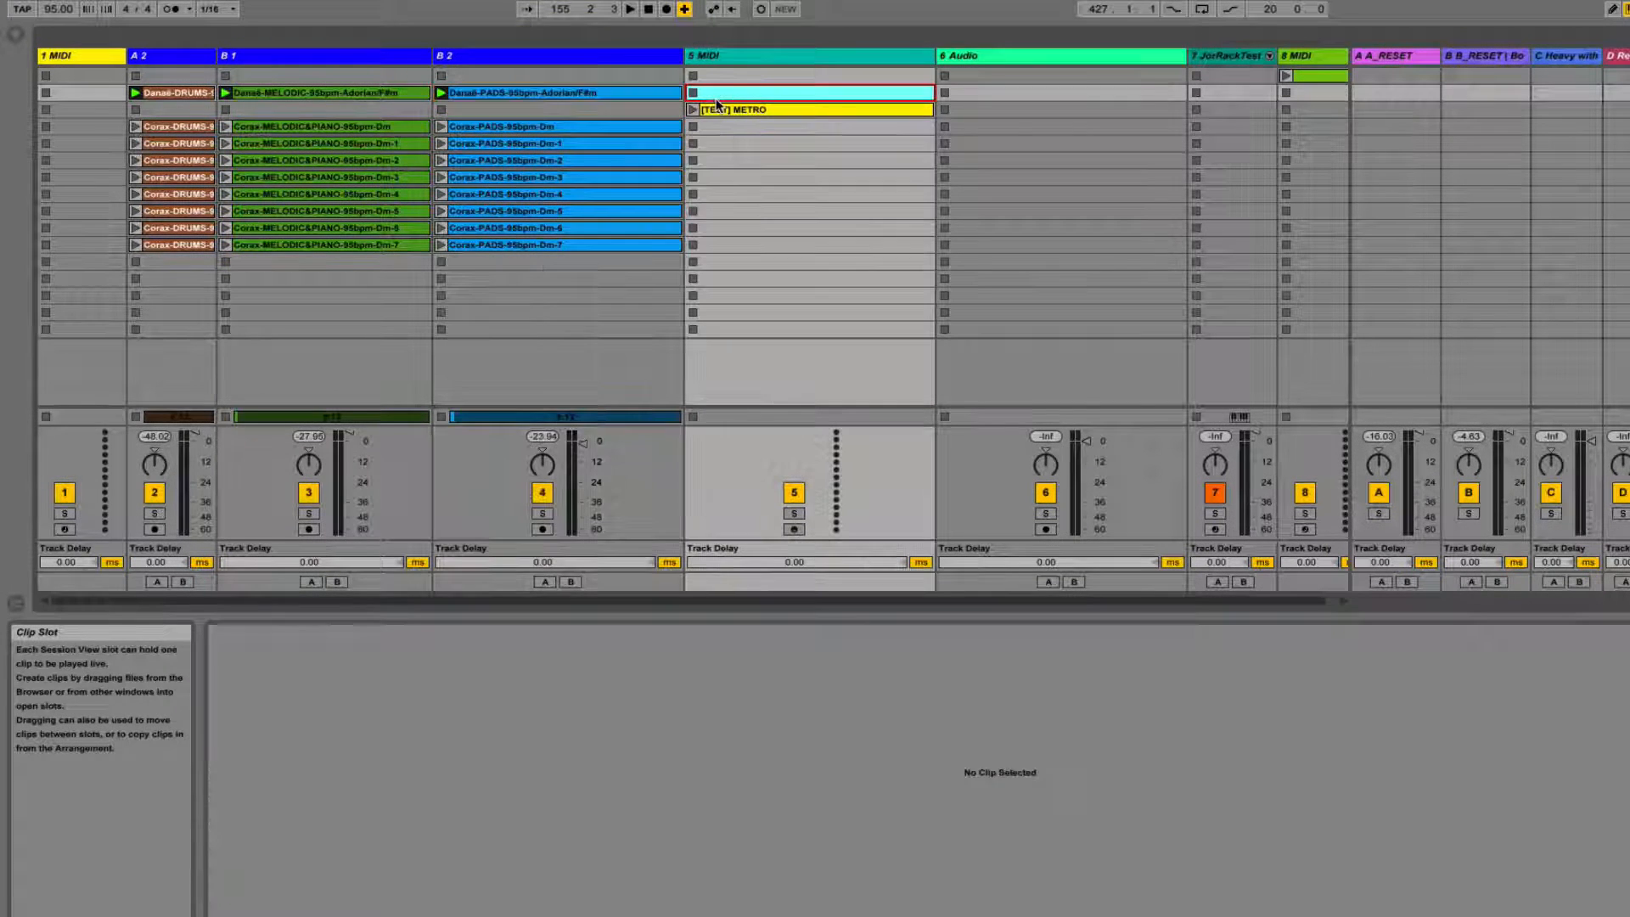
- Launch the [TEST] METRO clip on track 5 to toggle the metronome
left_click(808, 108)
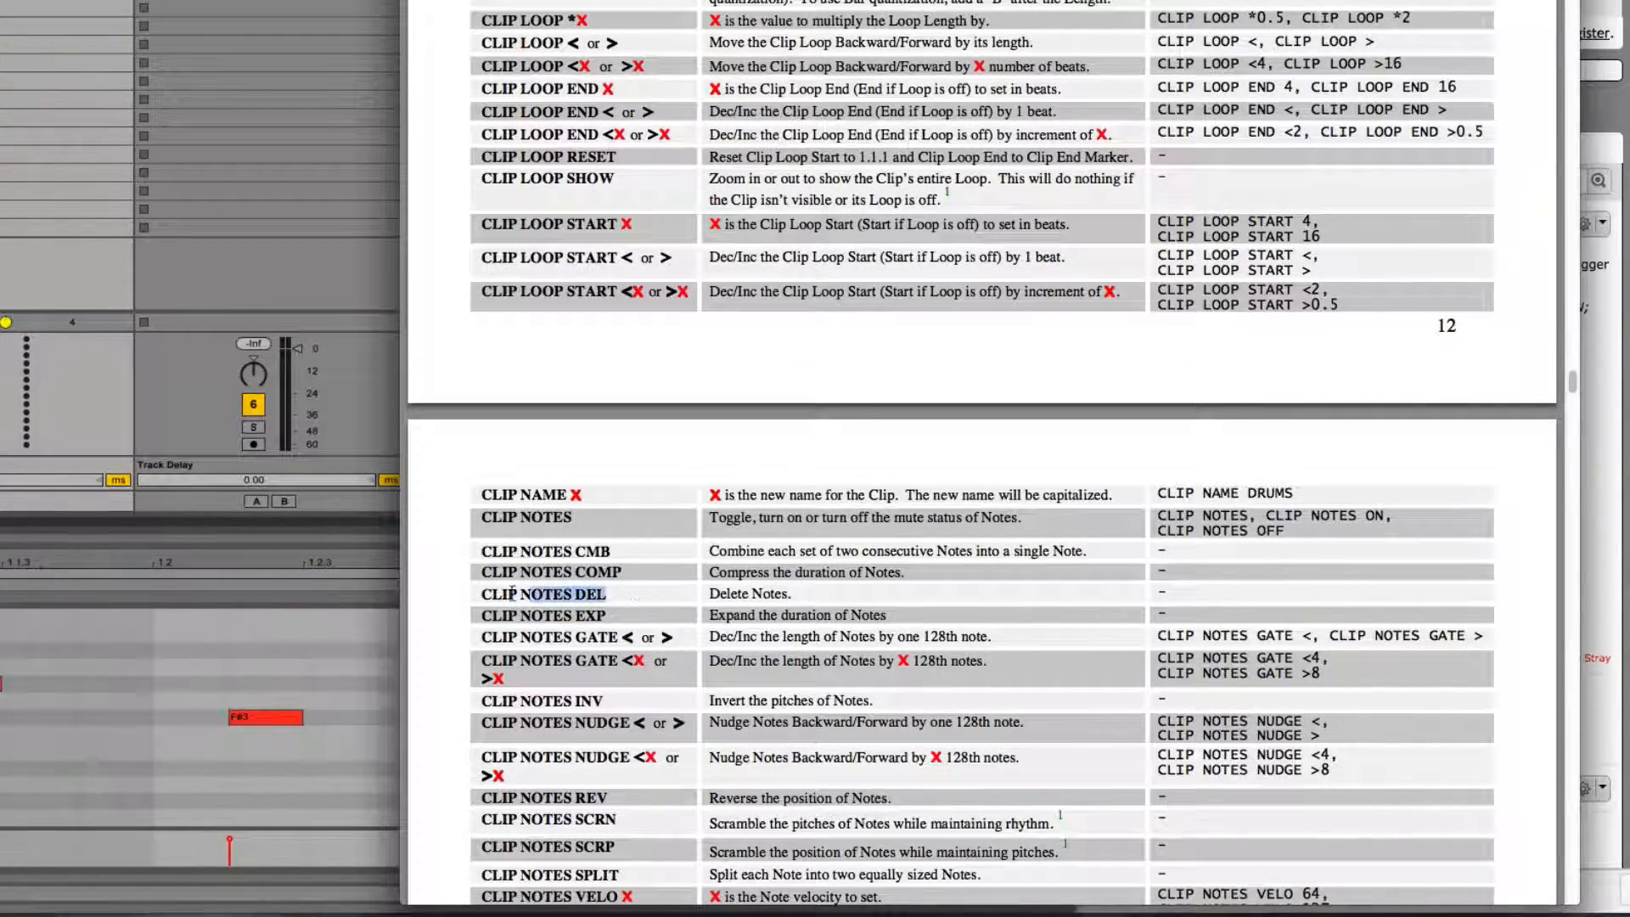
- Copy the selected NOTES DEL text from the CLIP NOTES DEL row
right_click(562, 595)
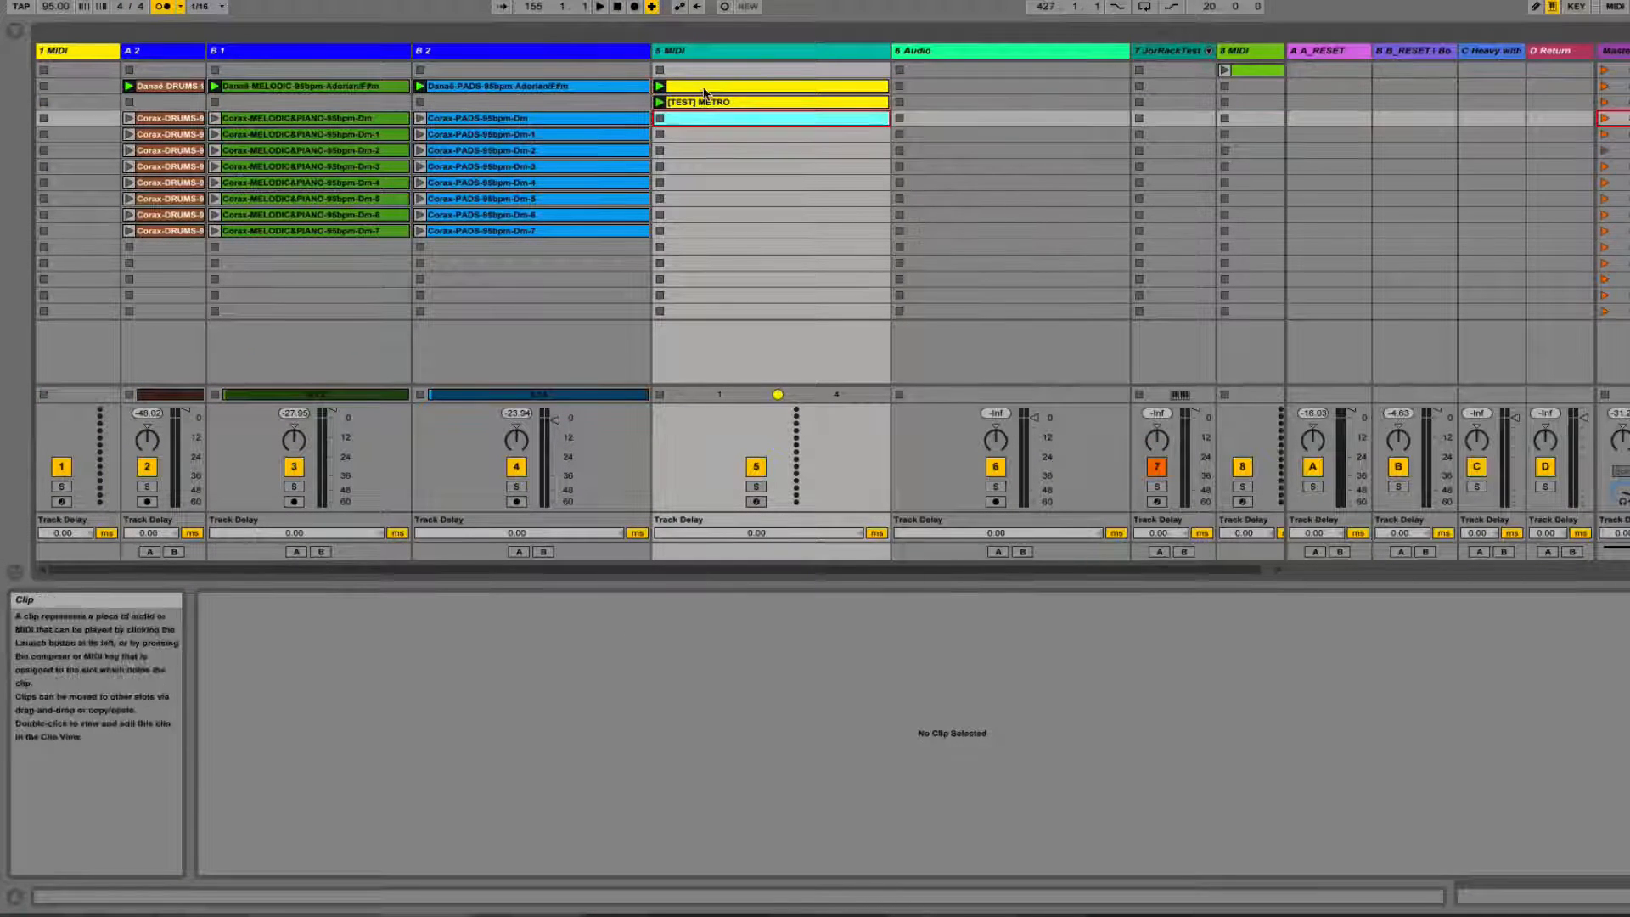
- Rename the second clip on the 5 MIDI track to 'CLIP NOTES DEL'
double_click(771, 102)
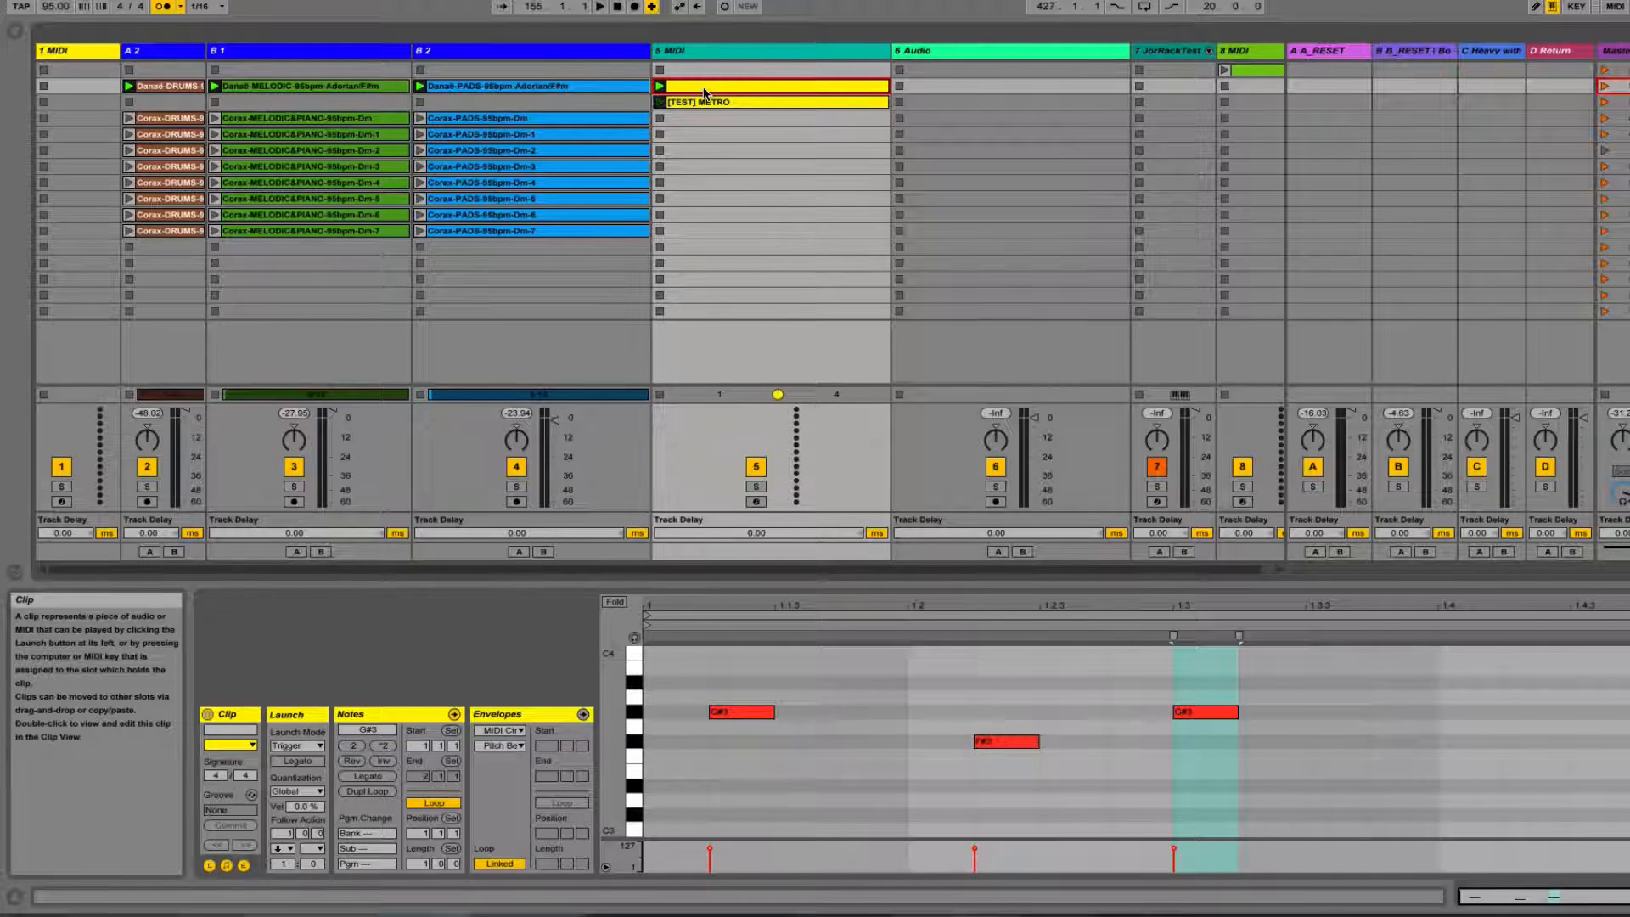
left_click(771, 102)
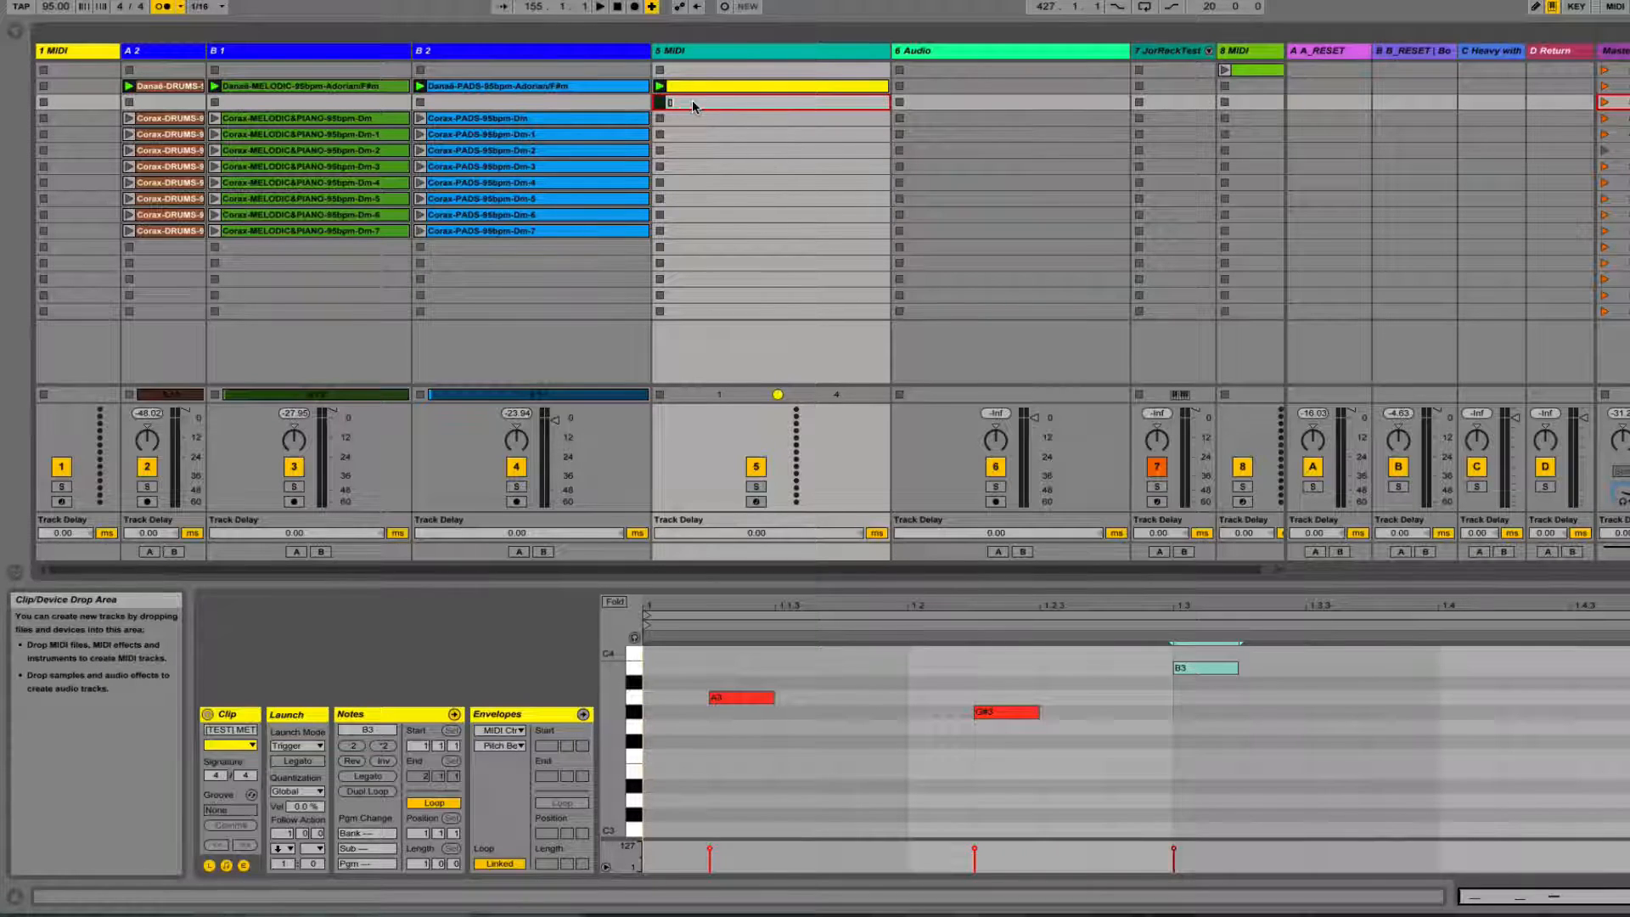
left_click(771, 102)
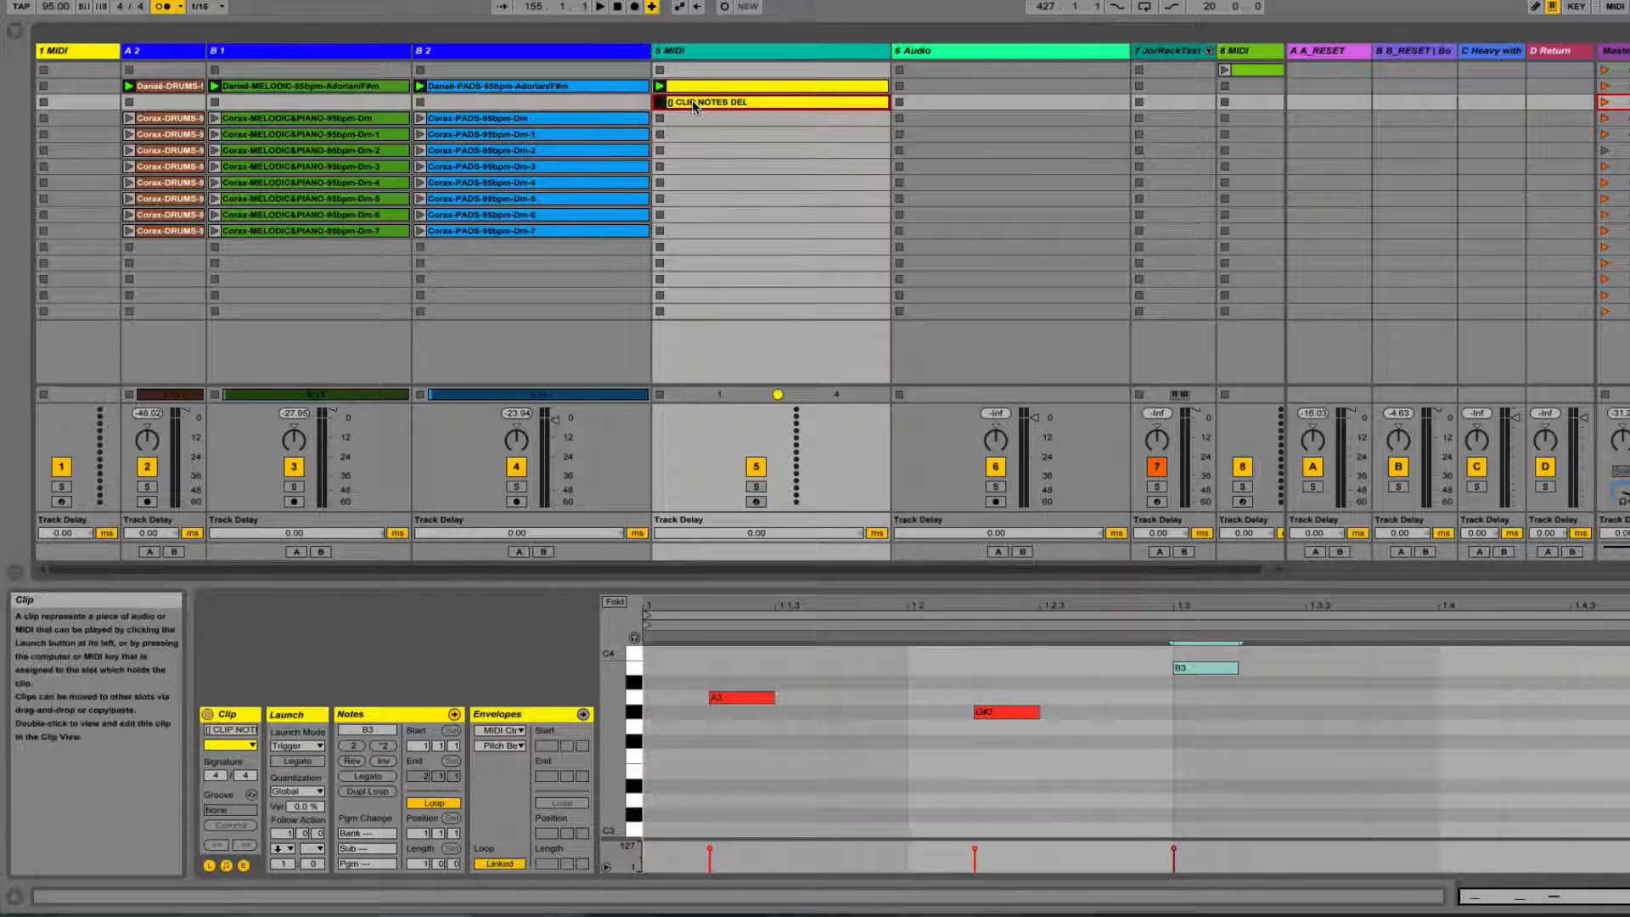